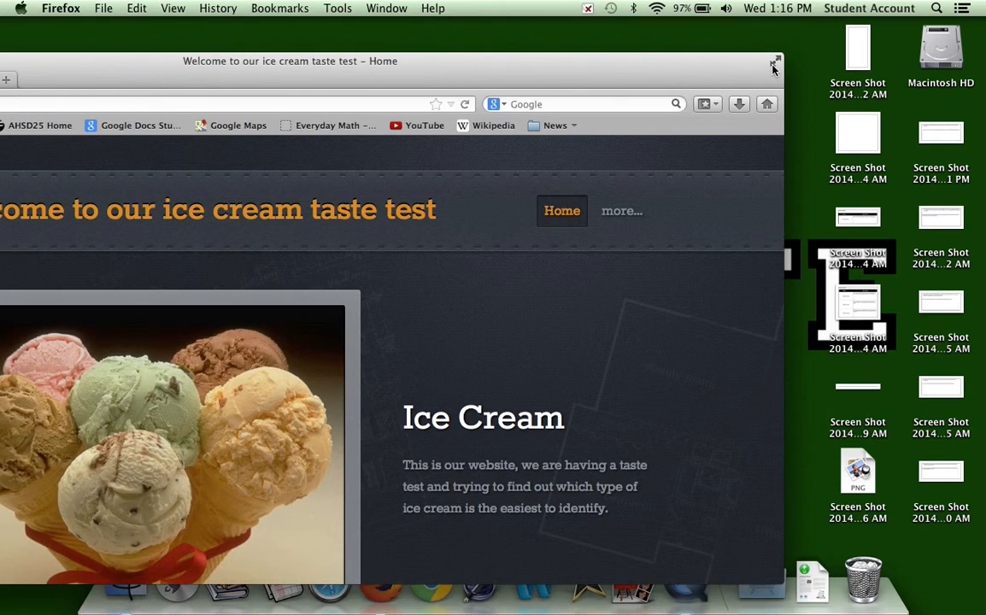
# - Maximize the Firefox window showing the ice cream site's welcome page
pyautogui.click(774, 65)
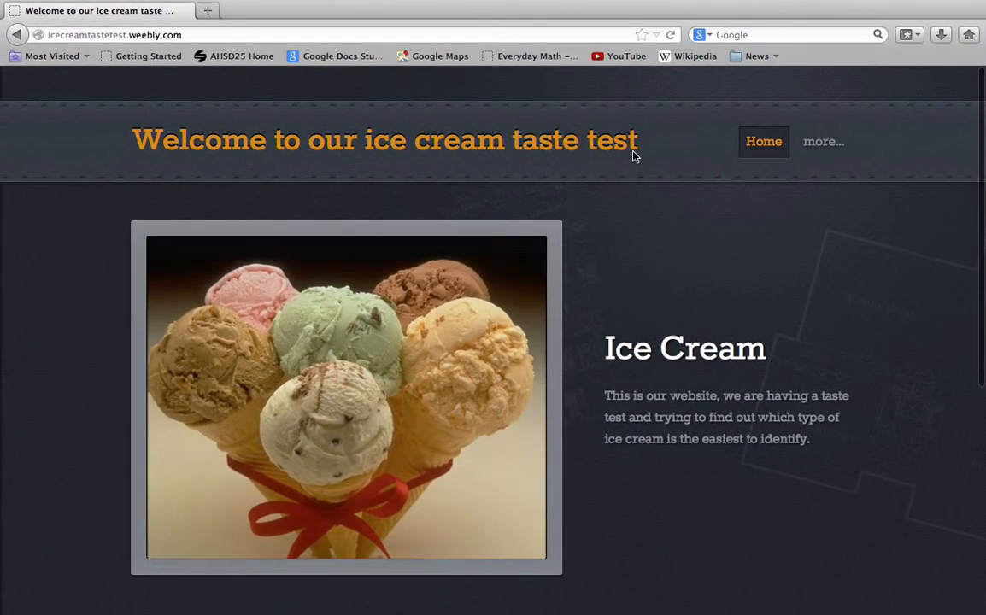
pyautogui.moveTo(610, 323)
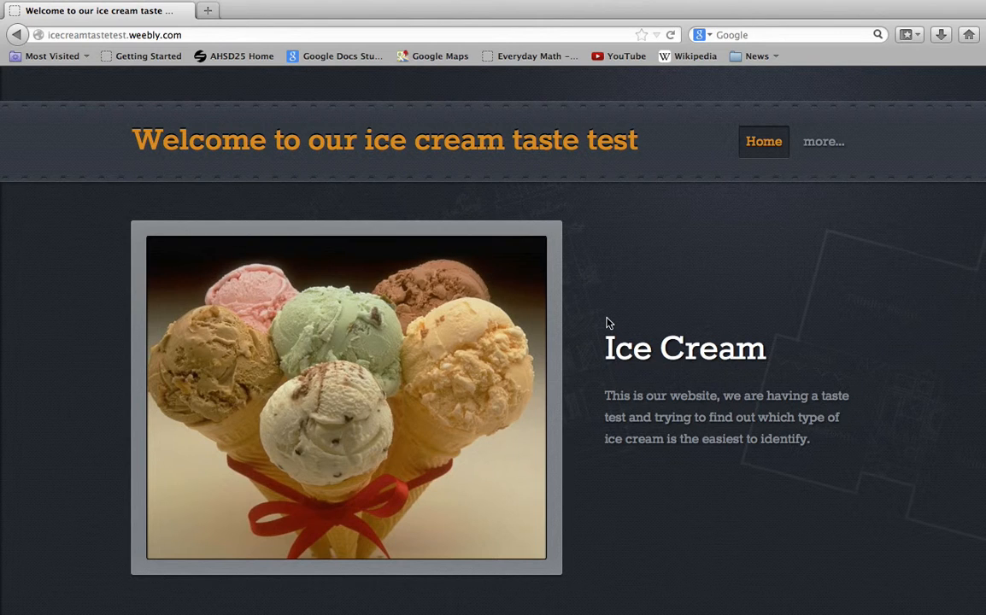
pyautogui.moveTo(755, 515)
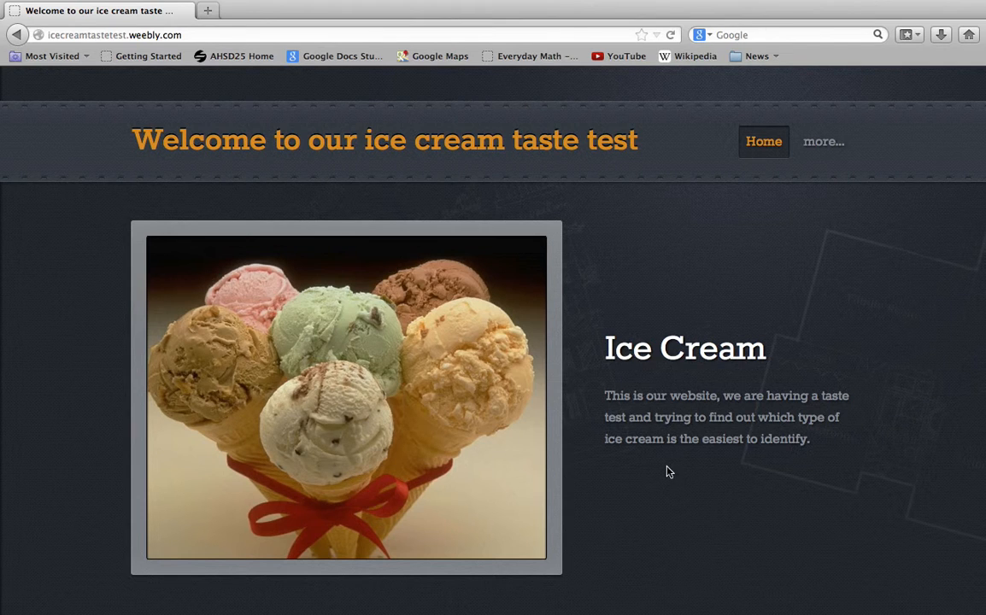
pyautogui.moveTo(649, 291)
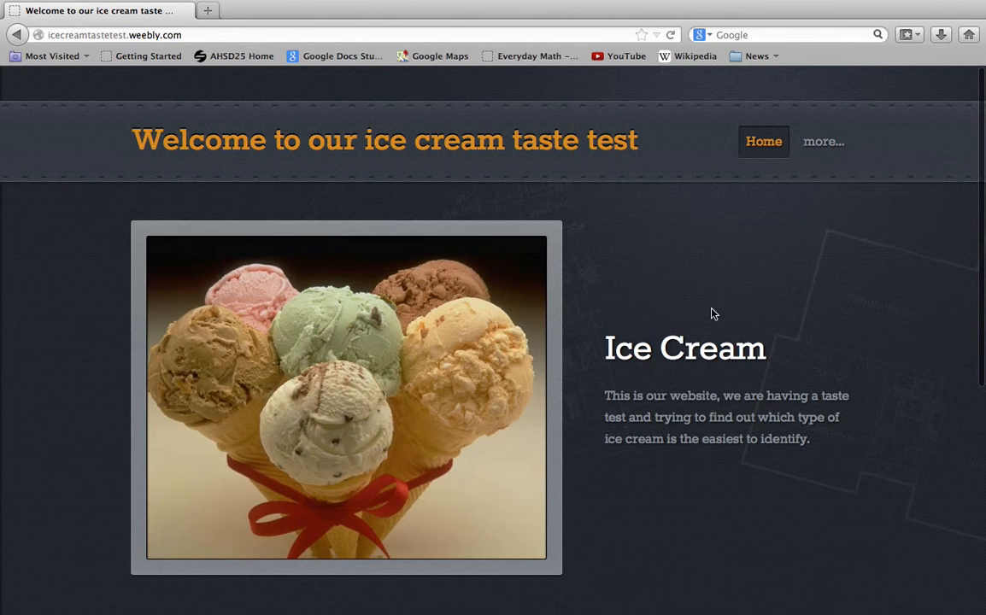
# - Choose Taste Test Results from the 'more...' navigation dropdown
pyautogui.click(822, 141)
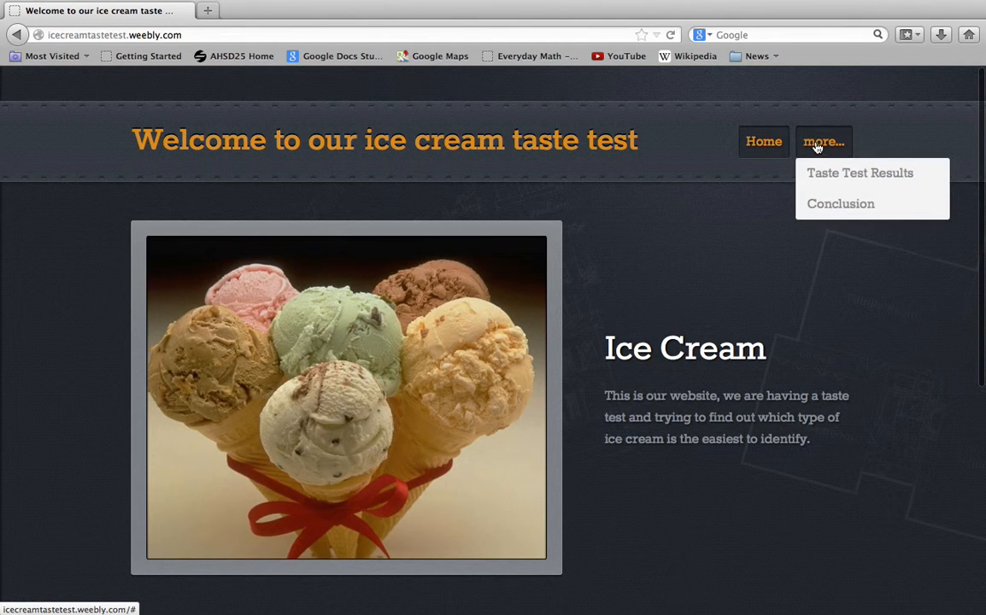
pyautogui.click(859, 173)
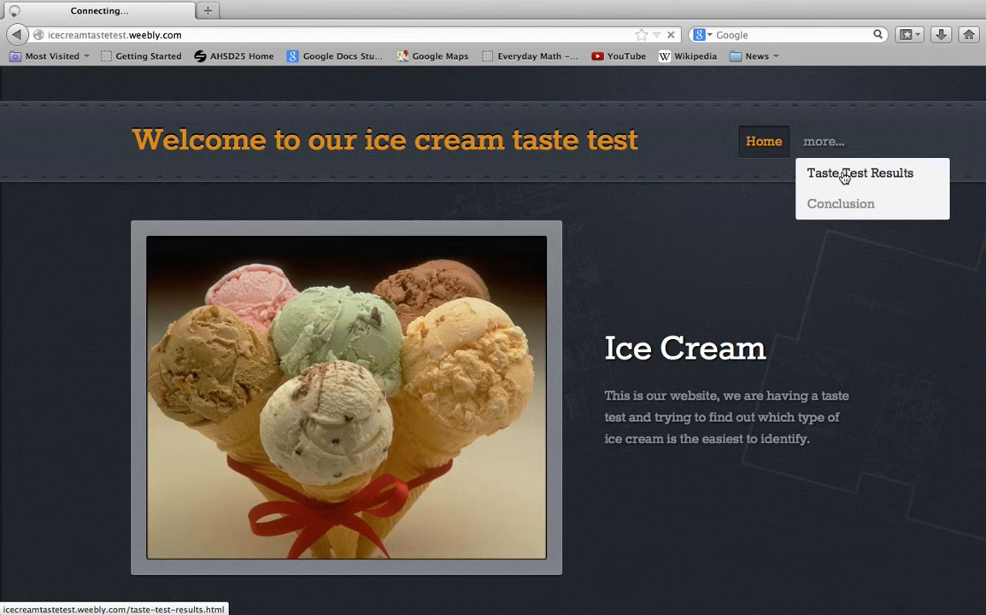
pyautogui.click(859, 173)
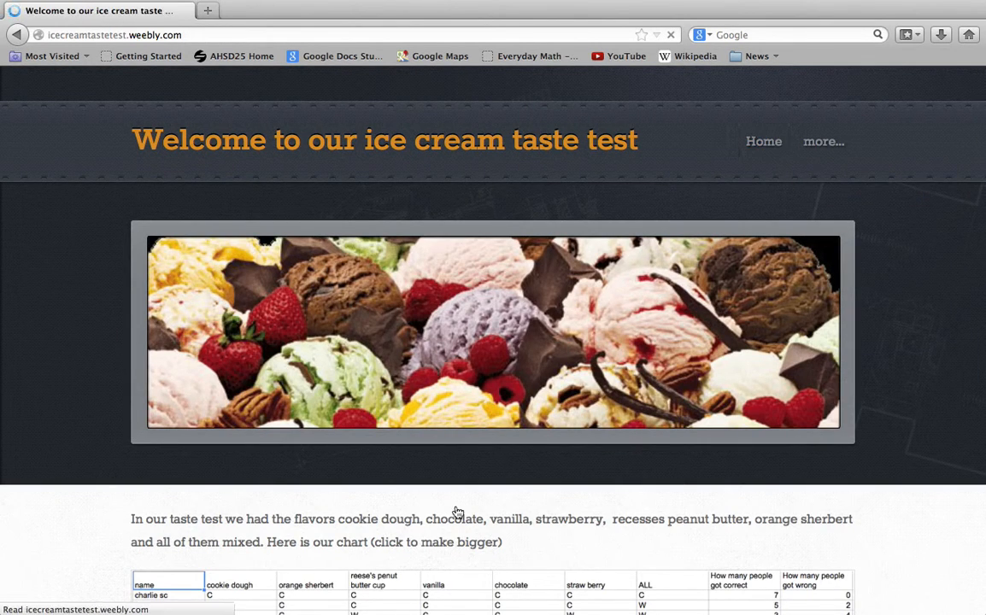
# - Scroll to the chart of each person's flavor rankings and the actual-results row
pyautogui.scroll(-3)
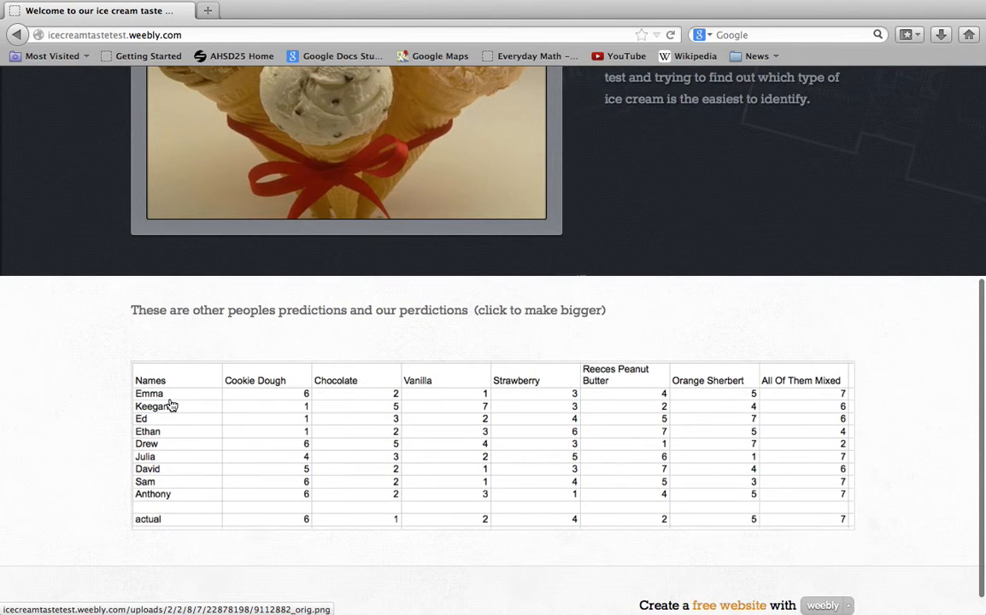
pyautogui.moveTo(163, 479)
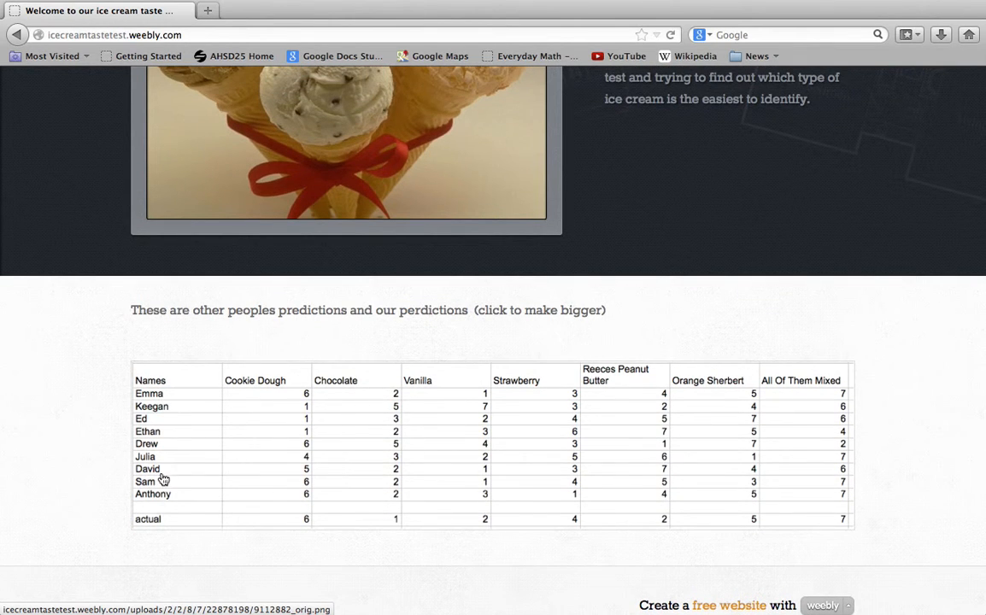
pyautogui.moveTo(169, 392)
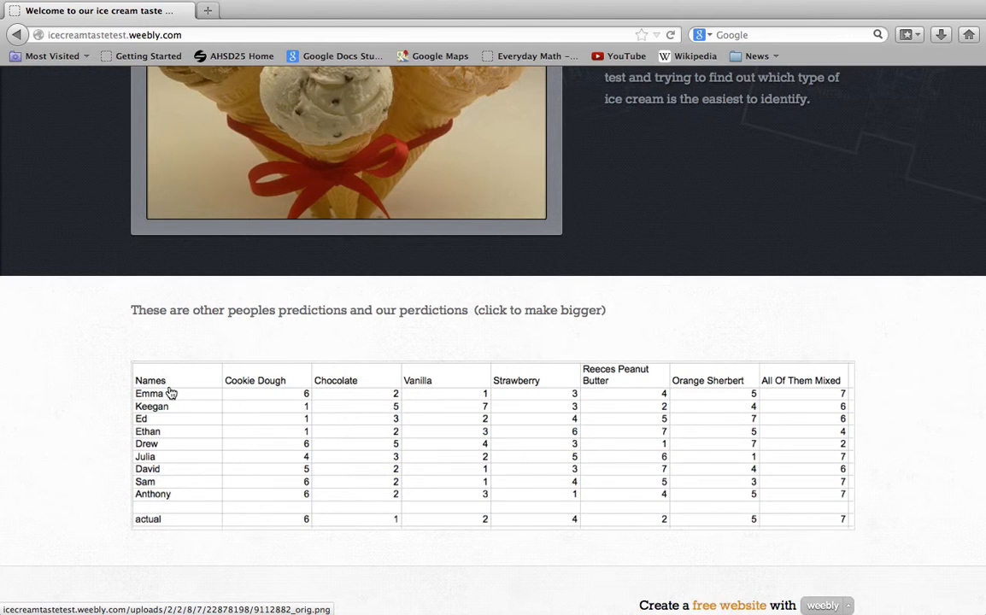
pyautogui.moveTo(161, 438)
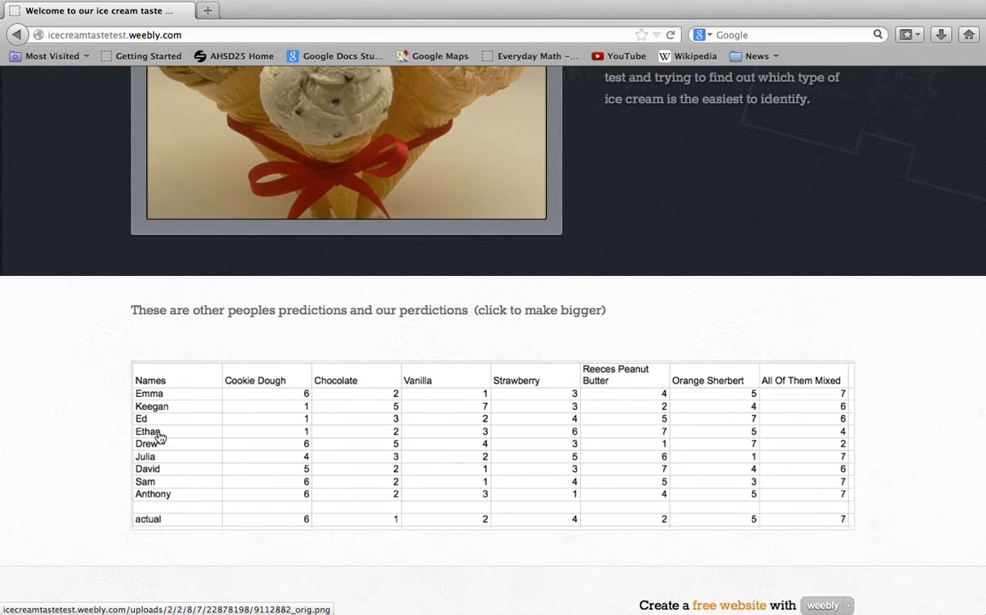
pyautogui.moveTo(186, 465)
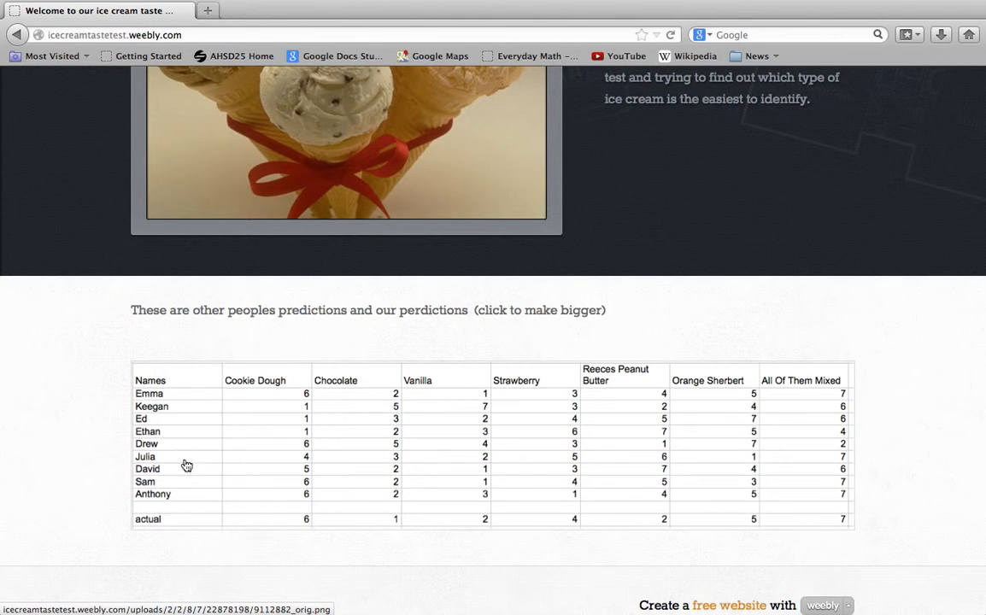
pyautogui.moveTo(182, 498)
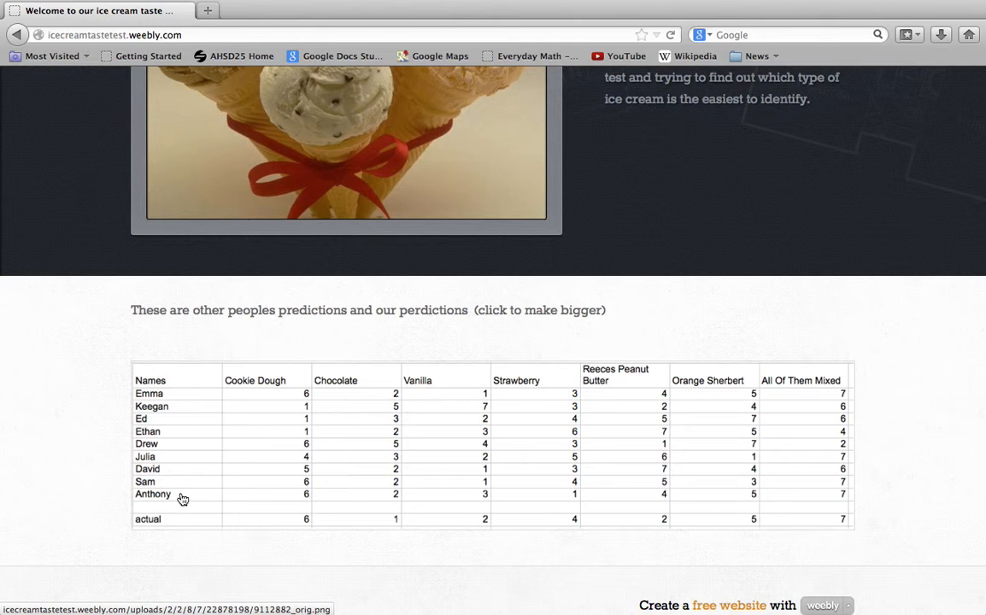
pyautogui.moveTo(665, 464)
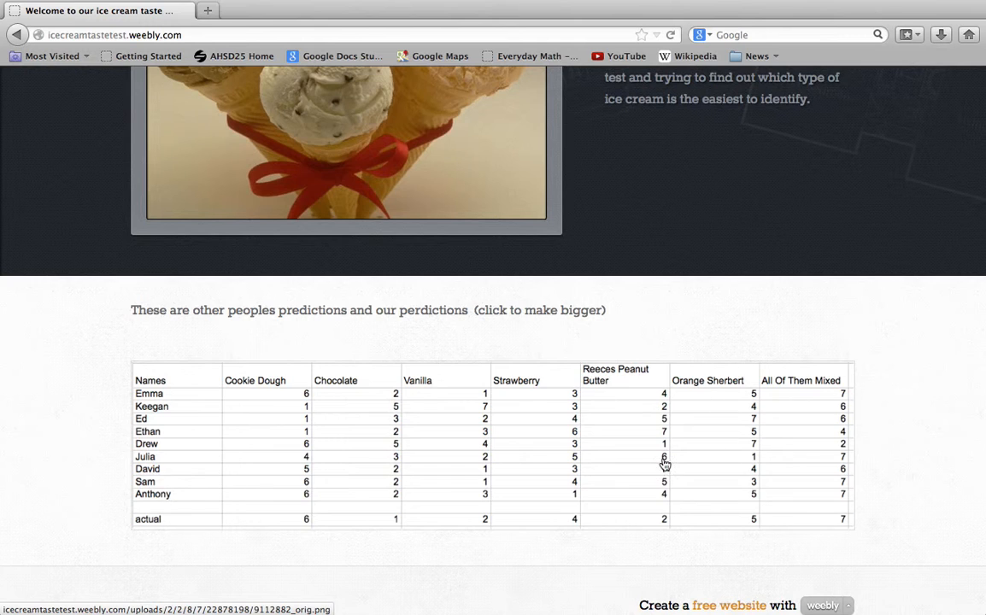
pyautogui.moveTo(281, 425)
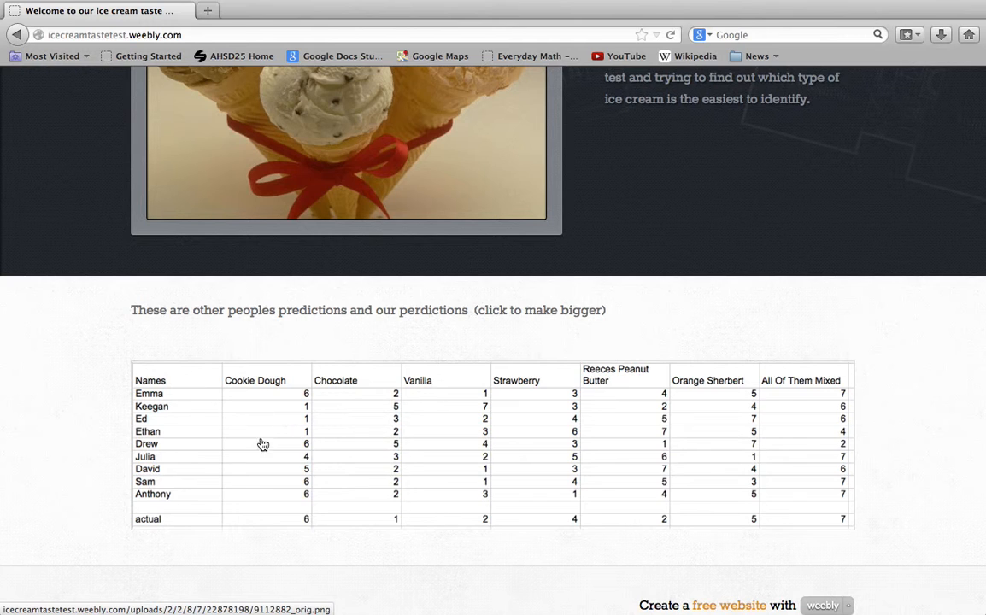
pyautogui.moveTo(239, 470)
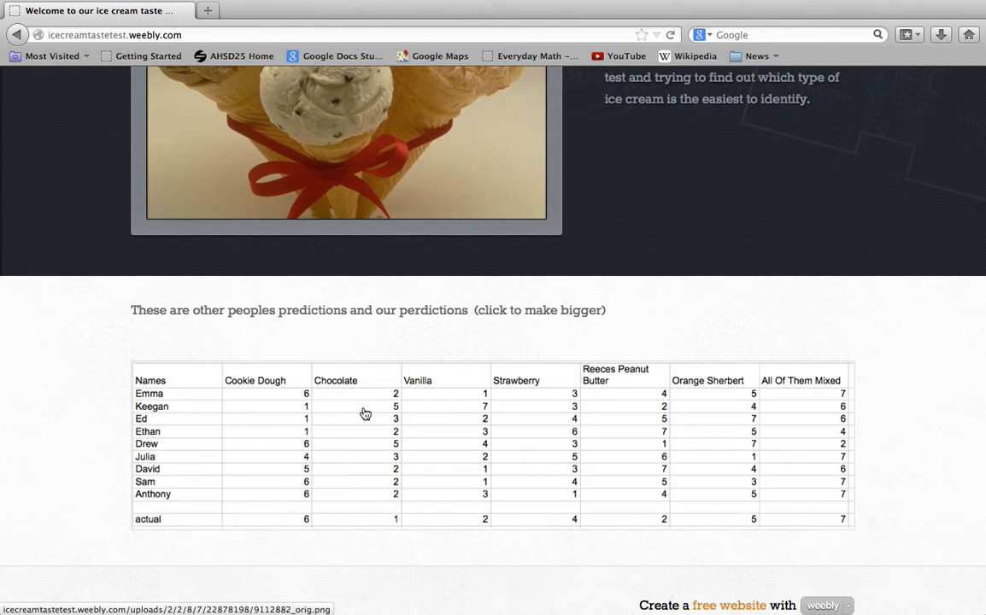
pyautogui.moveTo(510, 504)
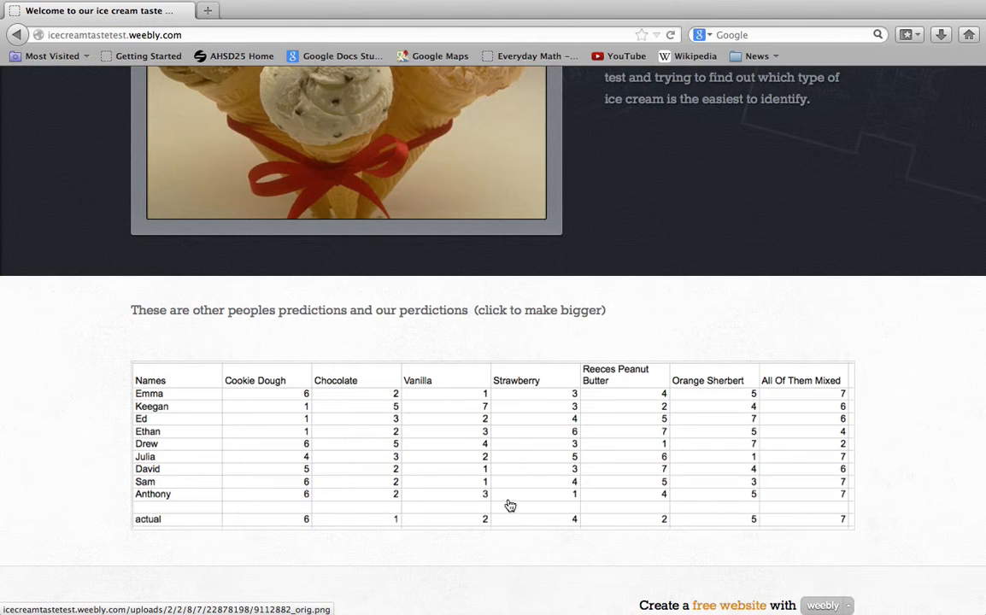
pyautogui.moveTo(521, 472)
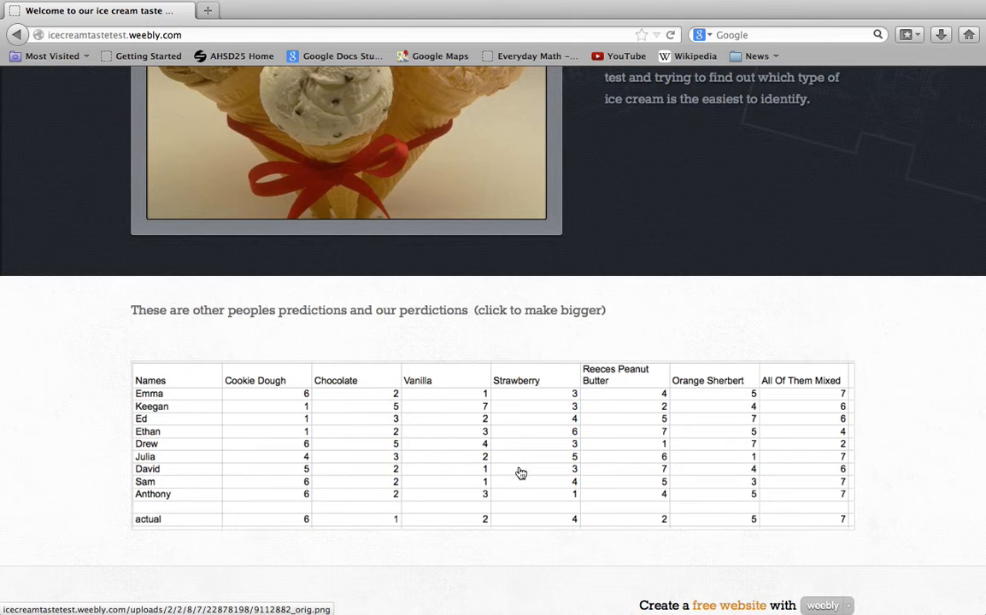
pyautogui.moveTo(518, 434)
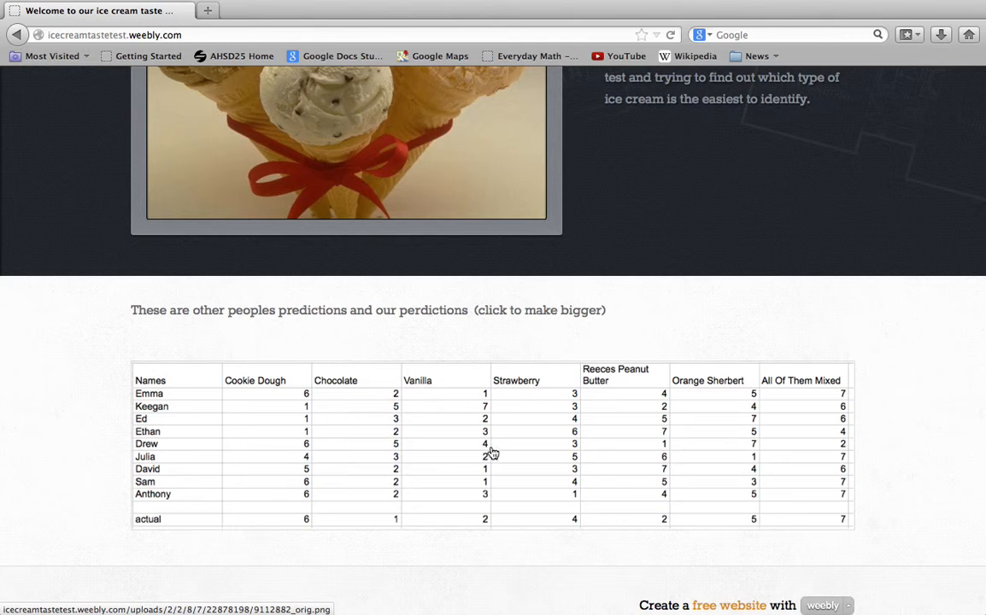
pyautogui.moveTo(499, 440)
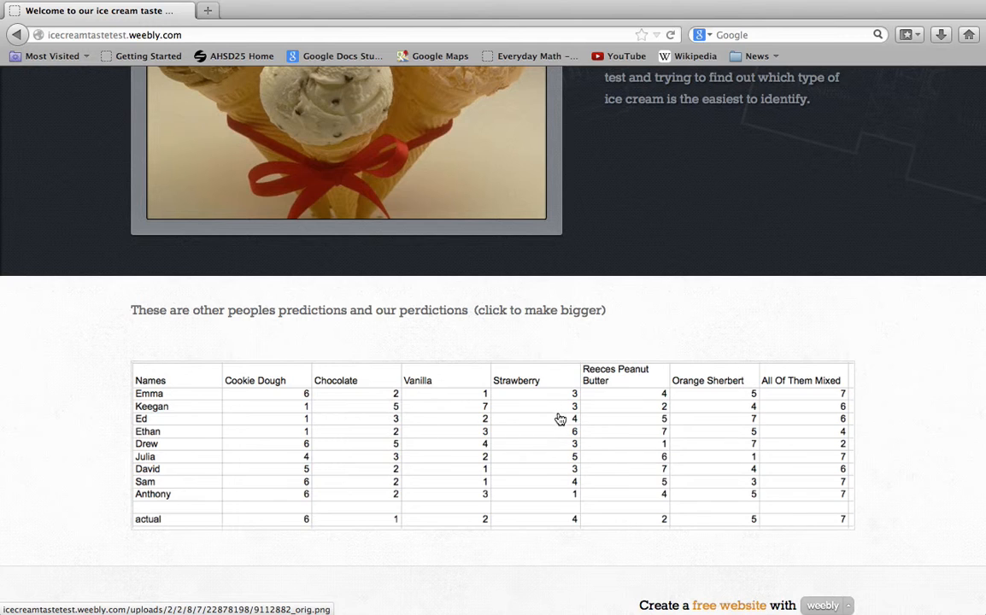
pyautogui.moveTo(551, 491)
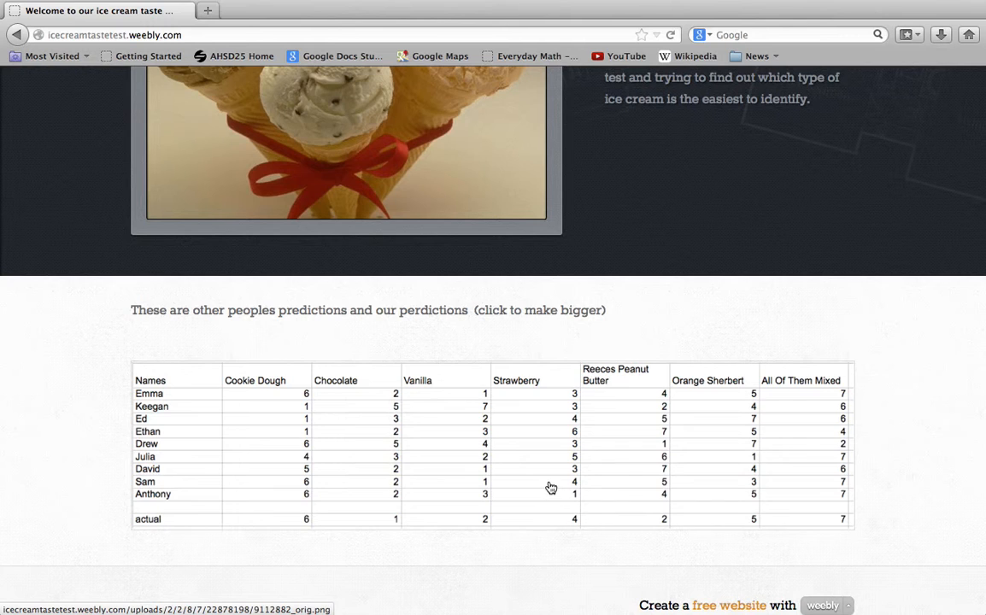
pyautogui.moveTo(518, 427)
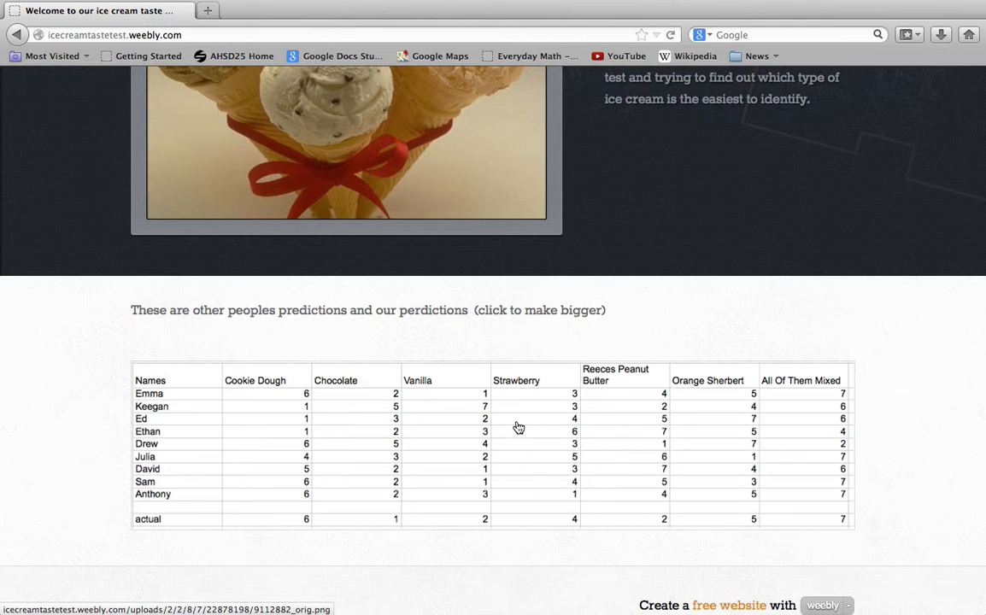
pyautogui.moveTo(602, 486)
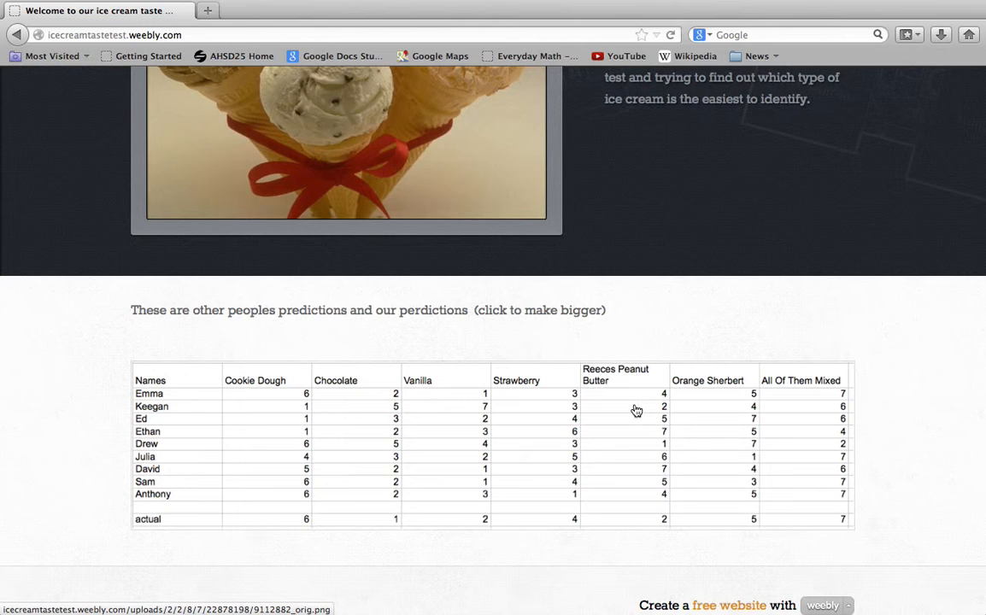
pyautogui.moveTo(749, 480)
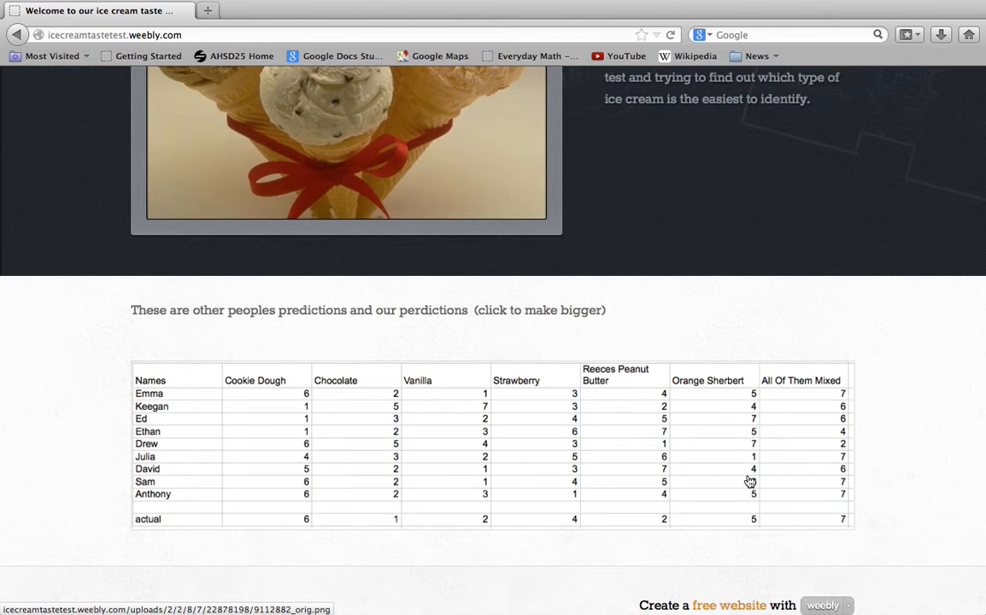
pyautogui.moveTo(748, 500)
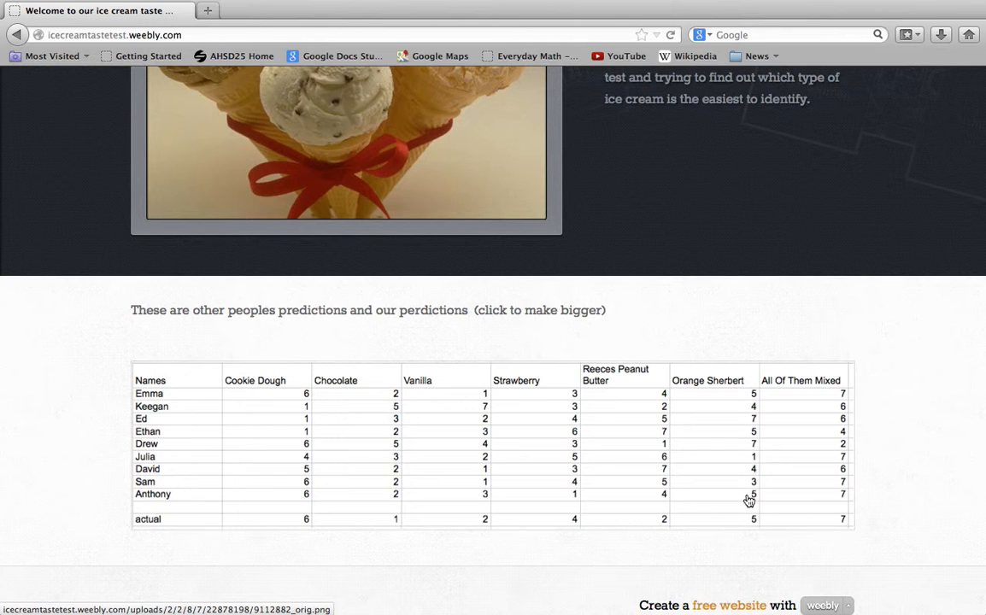
pyautogui.moveTo(732, 437)
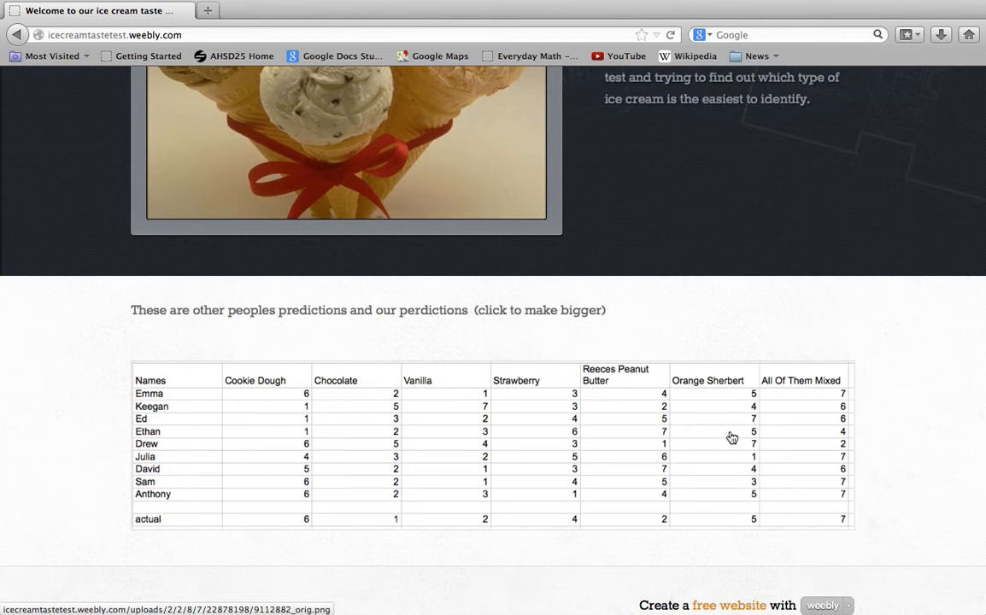
pyautogui.moveTo(720, 401)
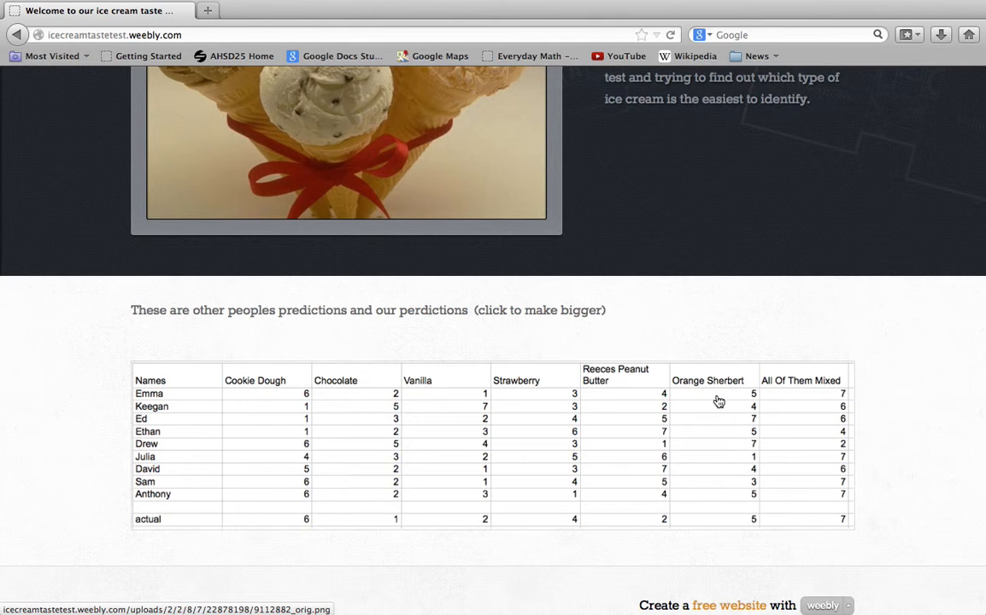
pyautogui.moveTo(865, 538)
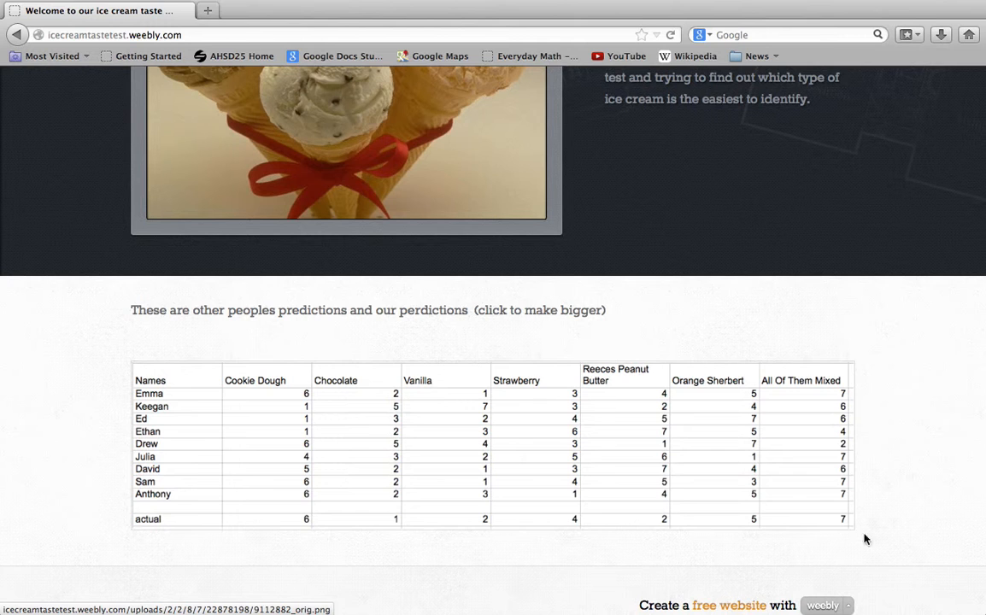
pyautogui.moveTo(824, 497)
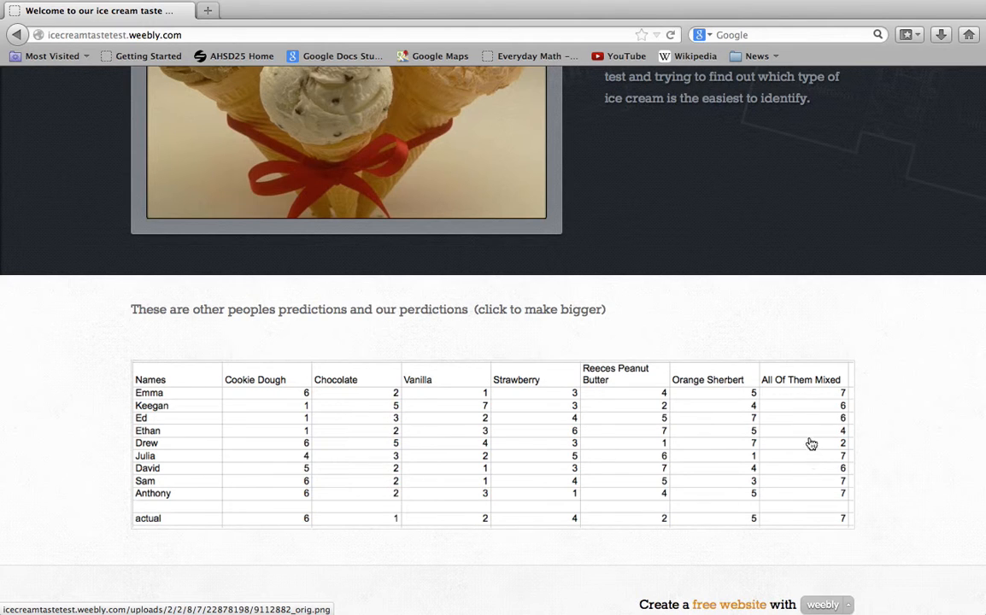
pyautogui.moveTo(669, 514)
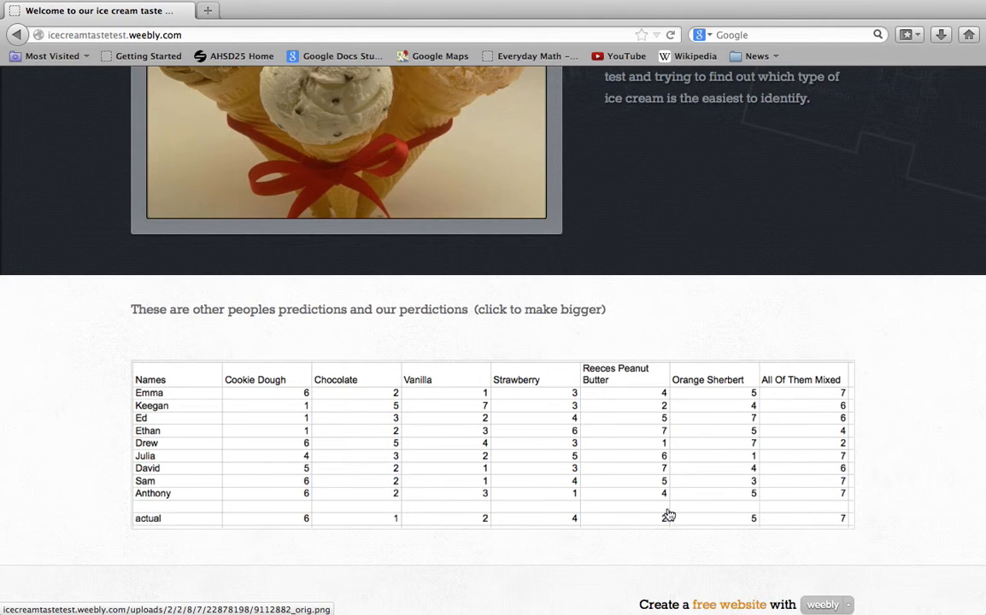
# - Enlarge the predictions table image, then scroll back up to the page top
pyautogui.scroll(3)
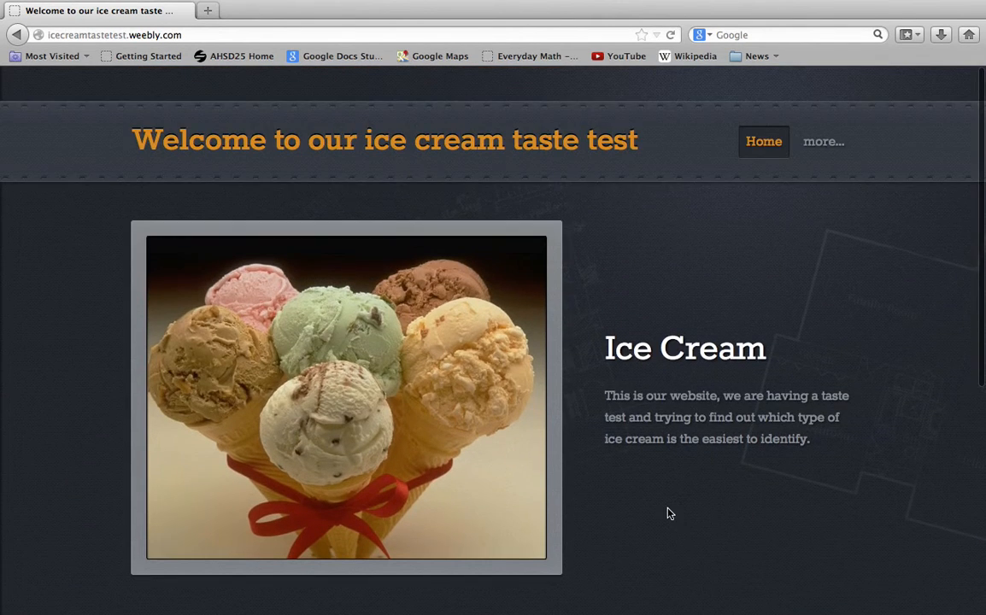
pyautogui.scroll(-3)
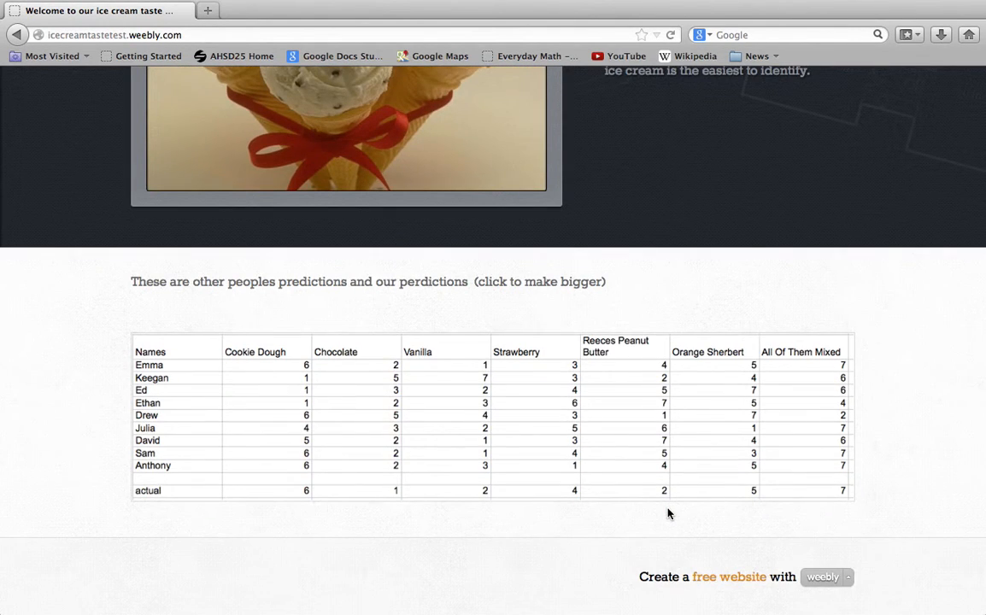
pyautogui.scroll(-3)
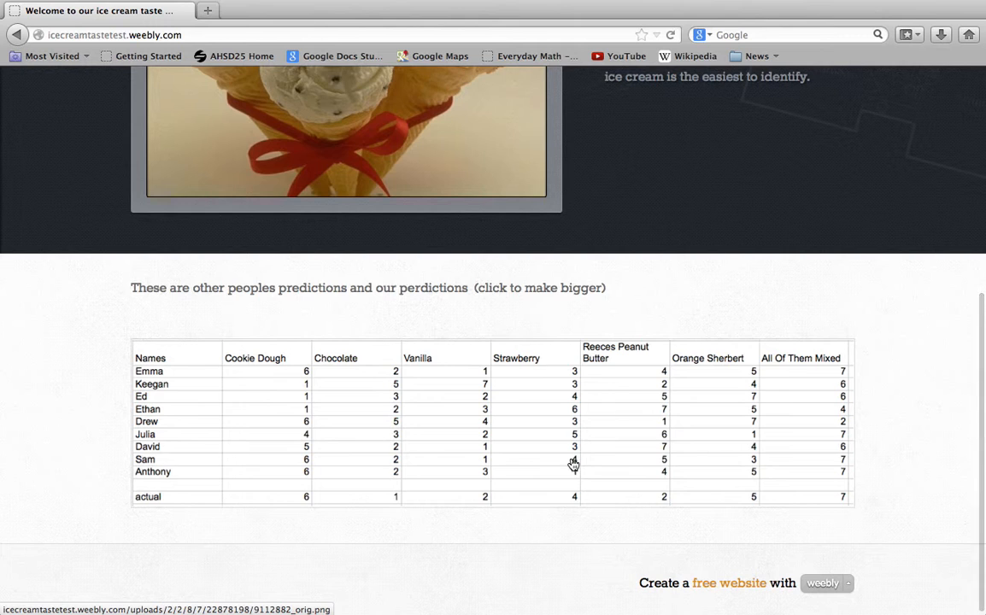
pyautogui.click(572, 465)
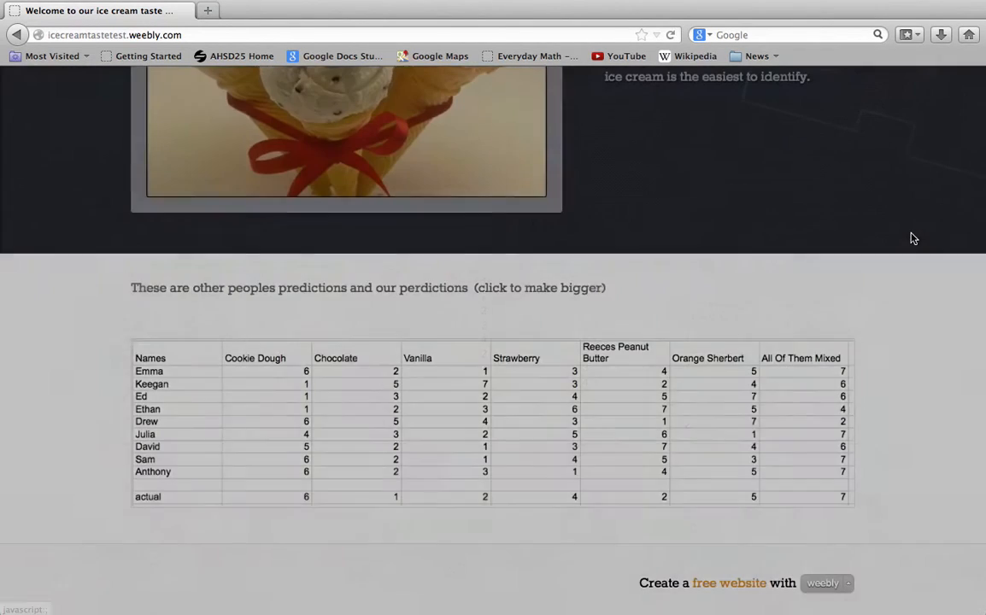
pyautogui.scroll(3)
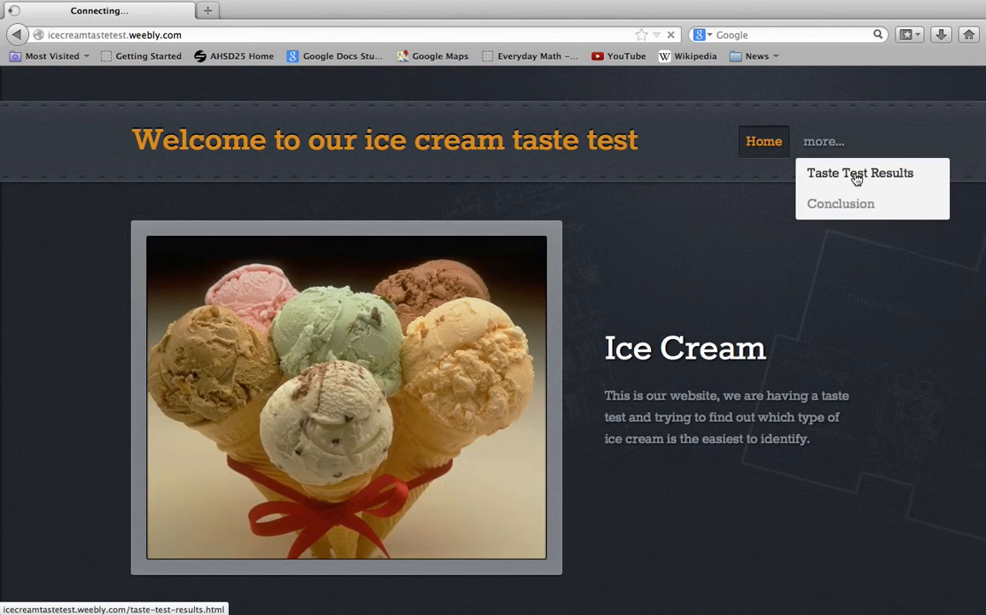
pyautogui.click(859, 173)
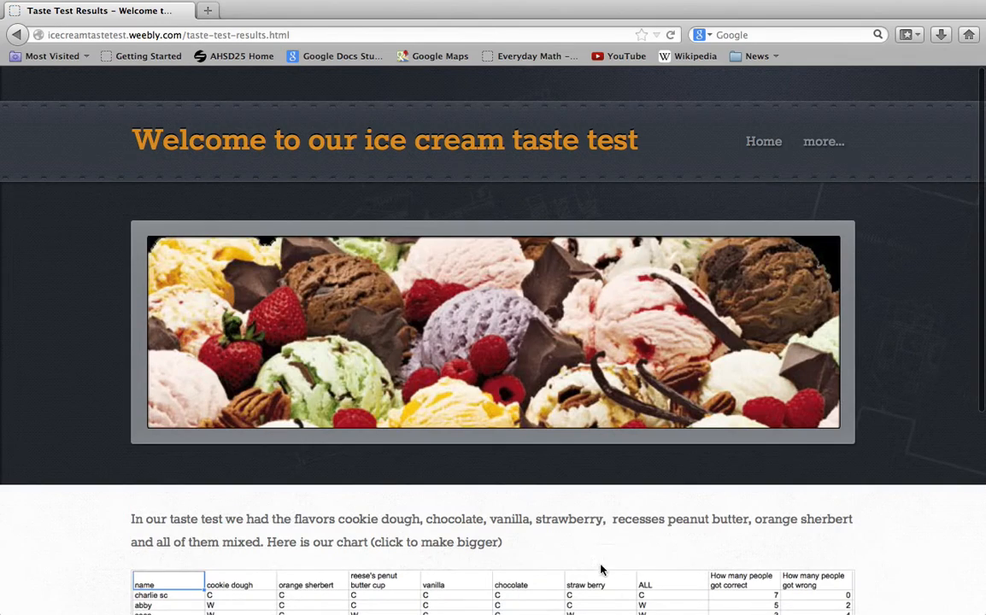
pyautogui.scroll(-3)
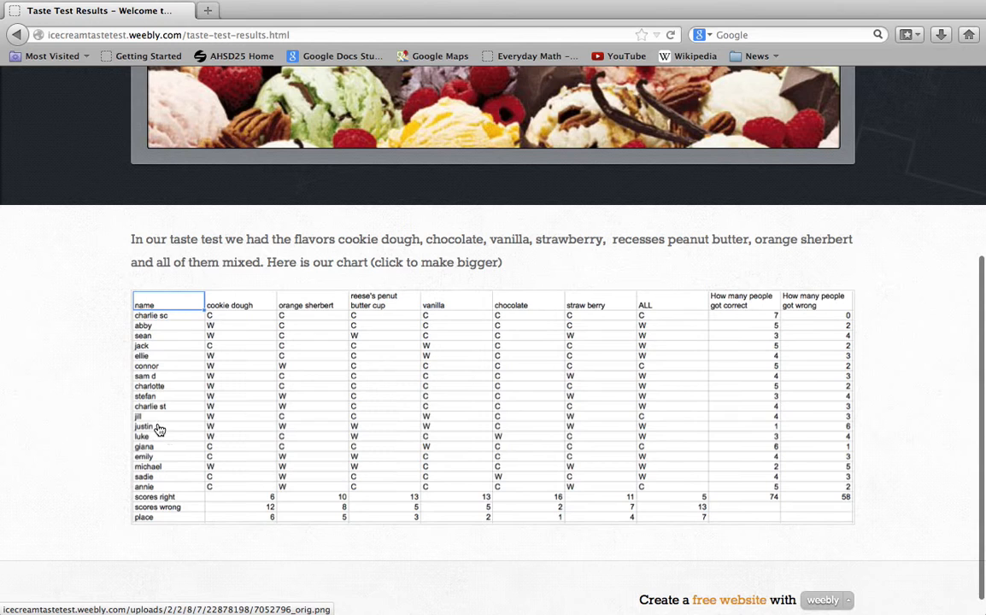
pyautogui.moveTo(194, 317)
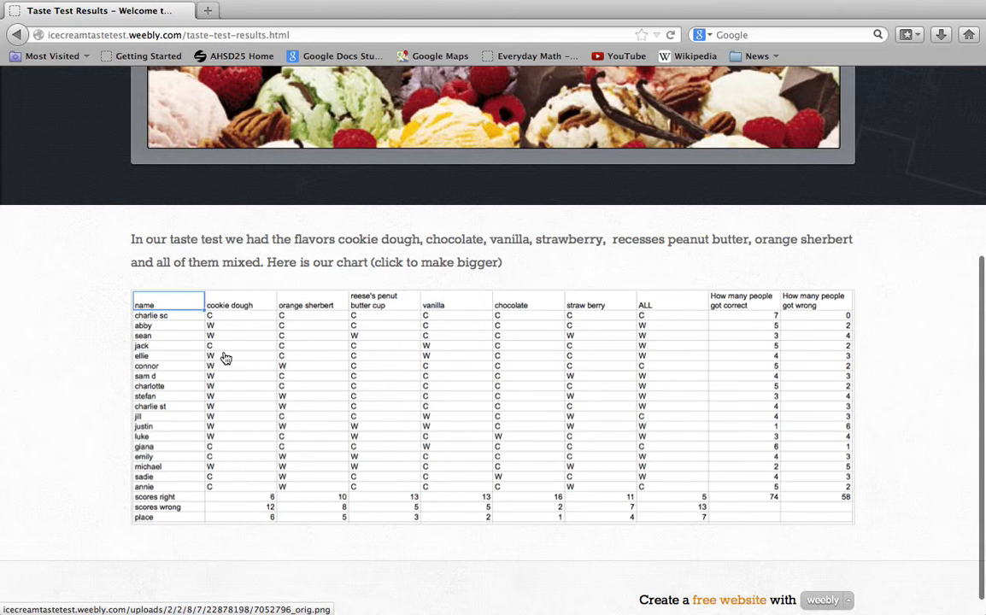
pyautogui.moveTo(228, 320)
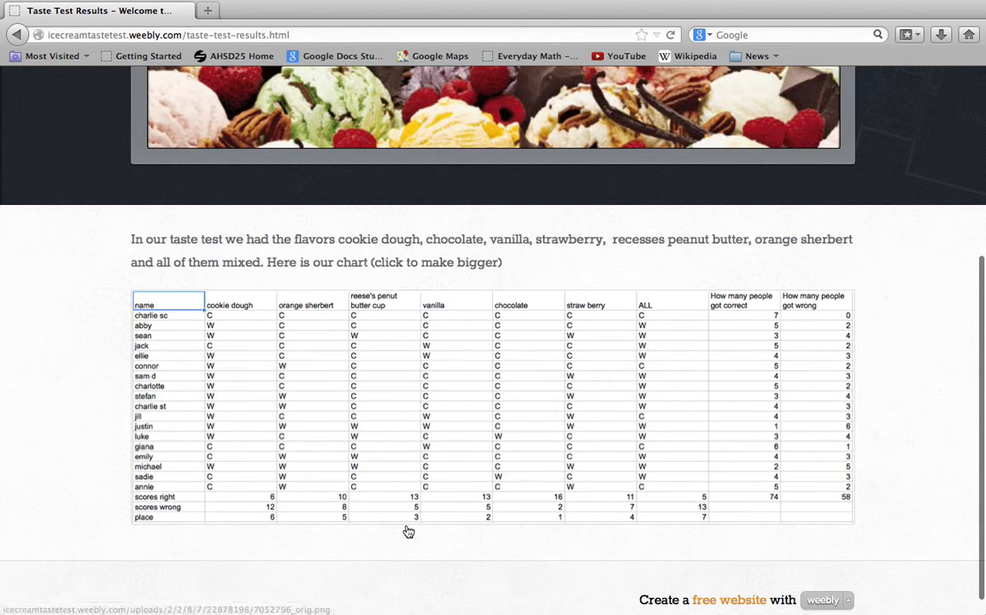
pyautogui.moveTo(565, 511)
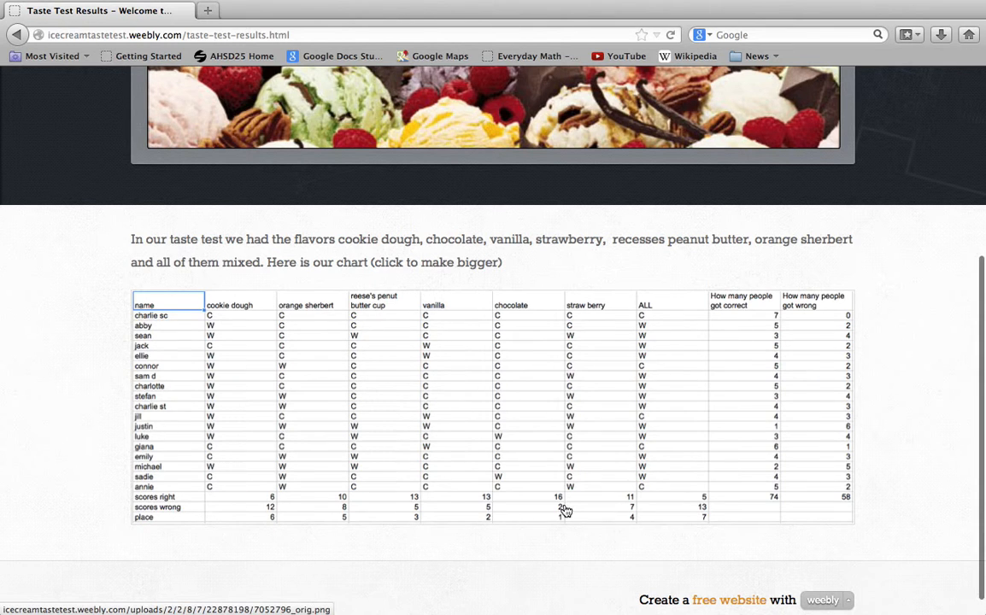
pyautogui.moveTo(553, 529)
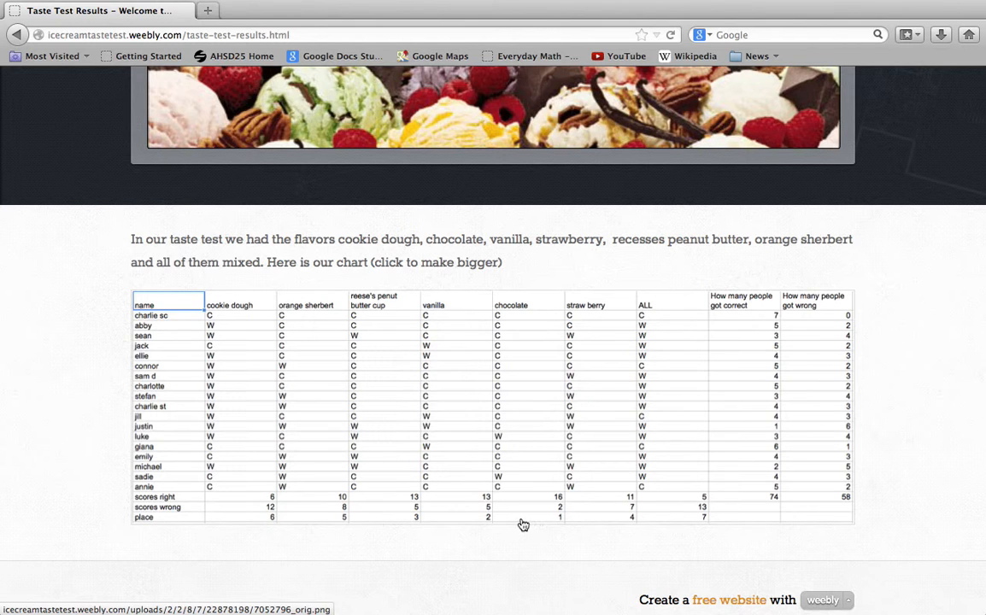
pyautogui.moveTo(464, 527)
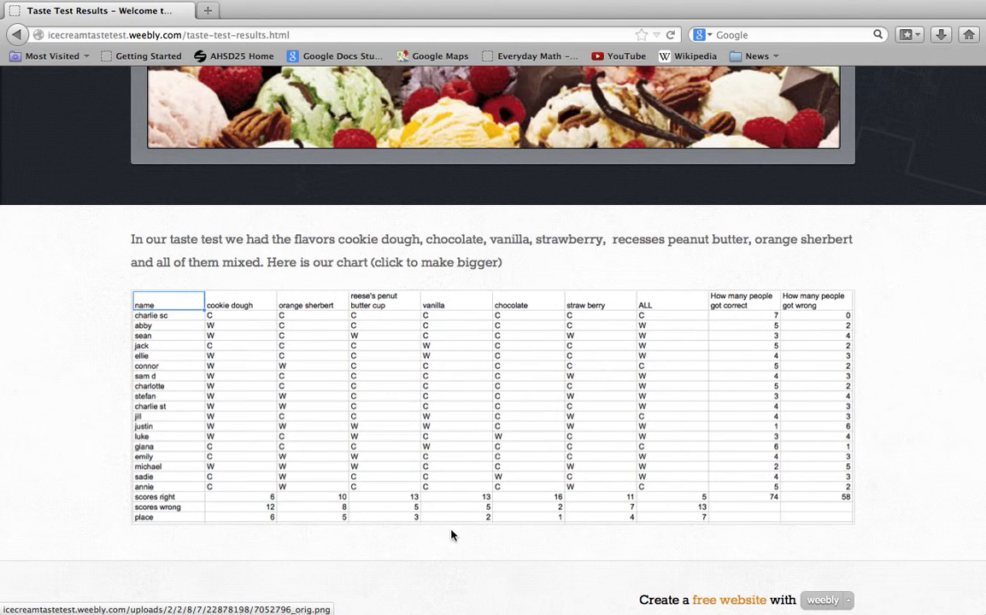
pyautogui.moveTo(273, 502)
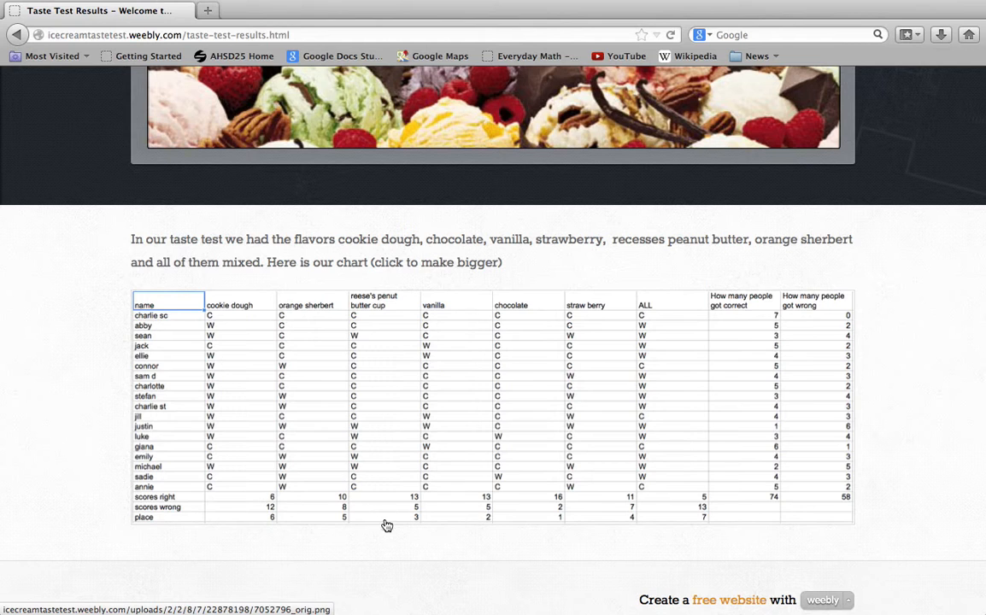
pyautogui.moveTo(407, 530)
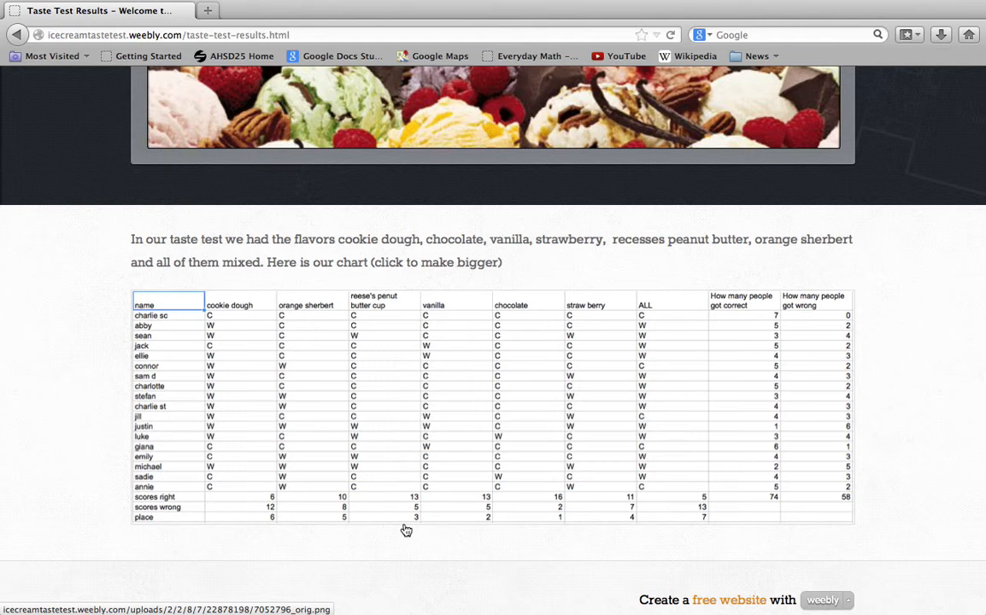
pyautogui.scroll(-3)
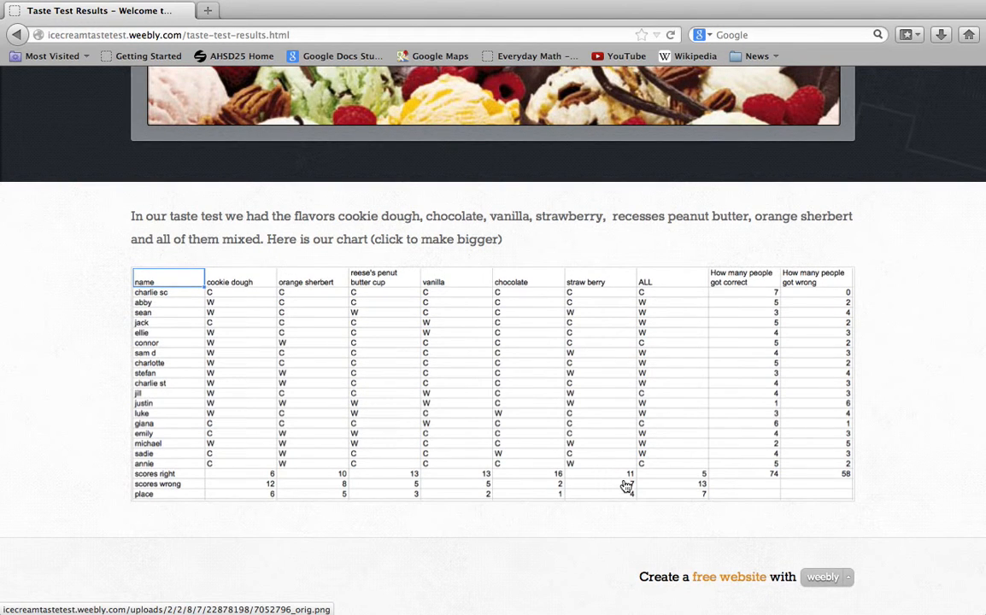
pyautogui.moveTo(320, 486)
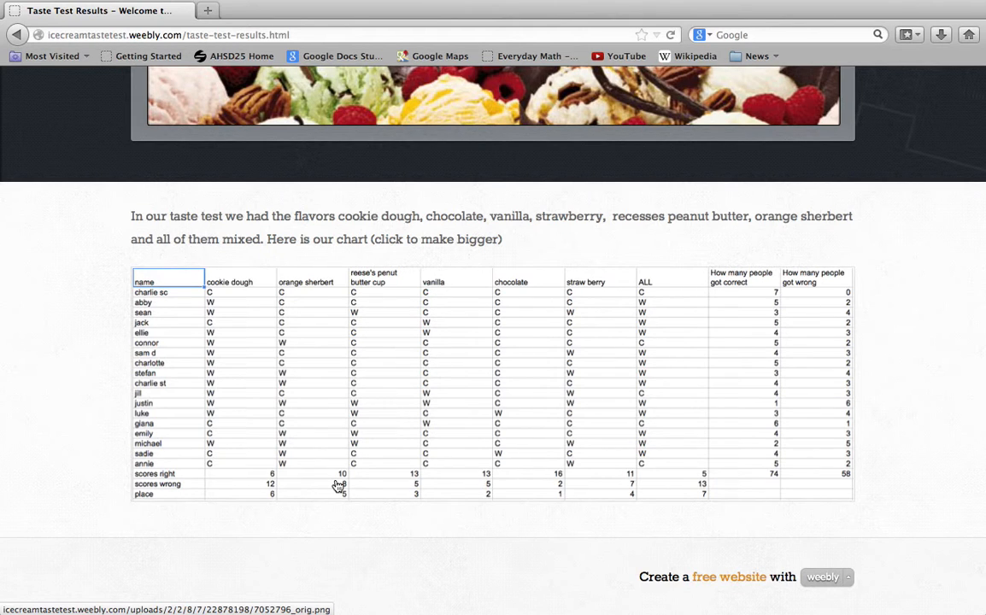
pyautogui.moveTo(329, 521)
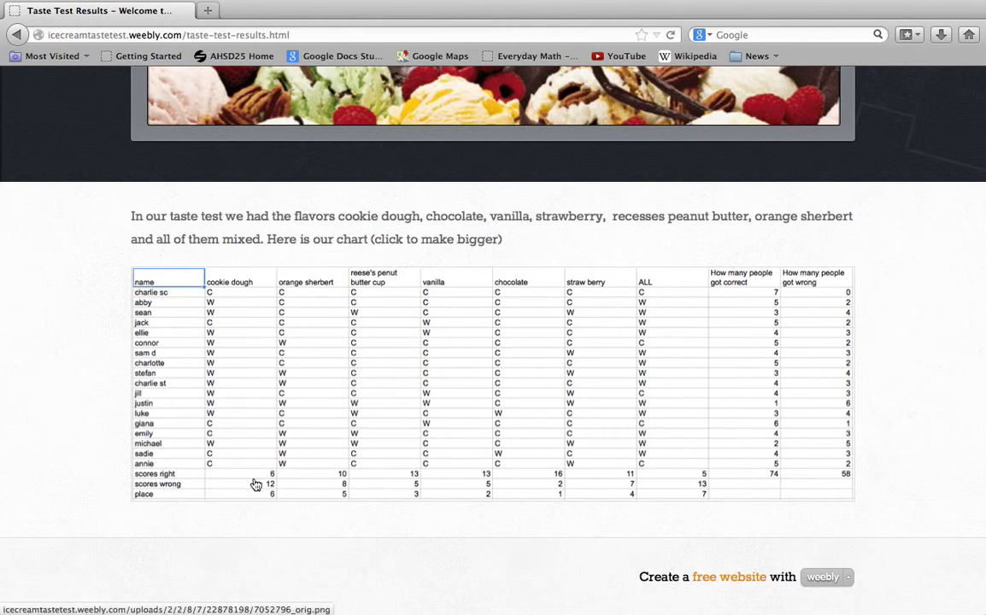
pyautogui.moveTo(700, 504)
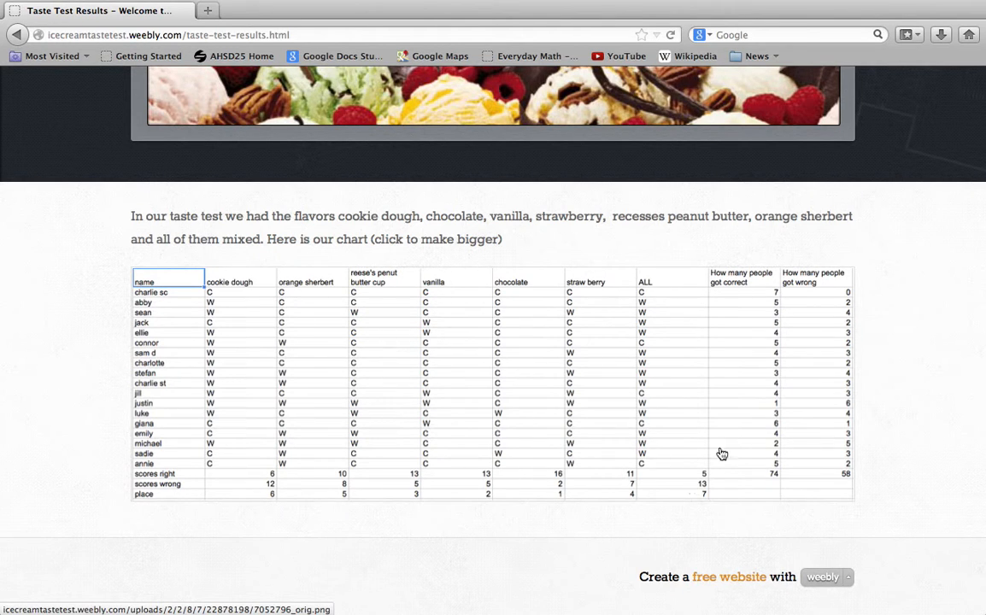
pyautogui.moveTo(718, 291)
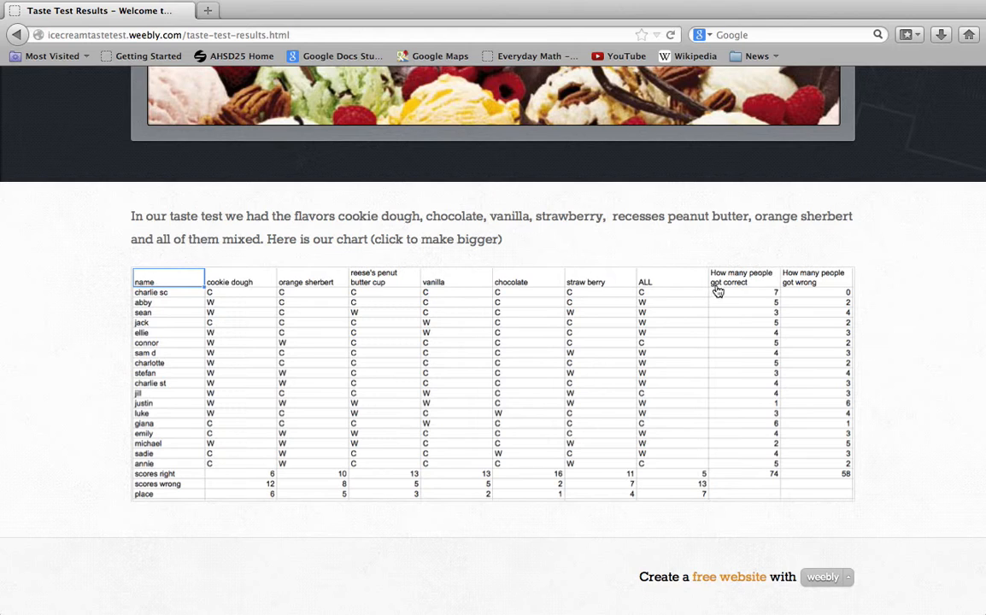
pyautogui.moveTo(762, 347)
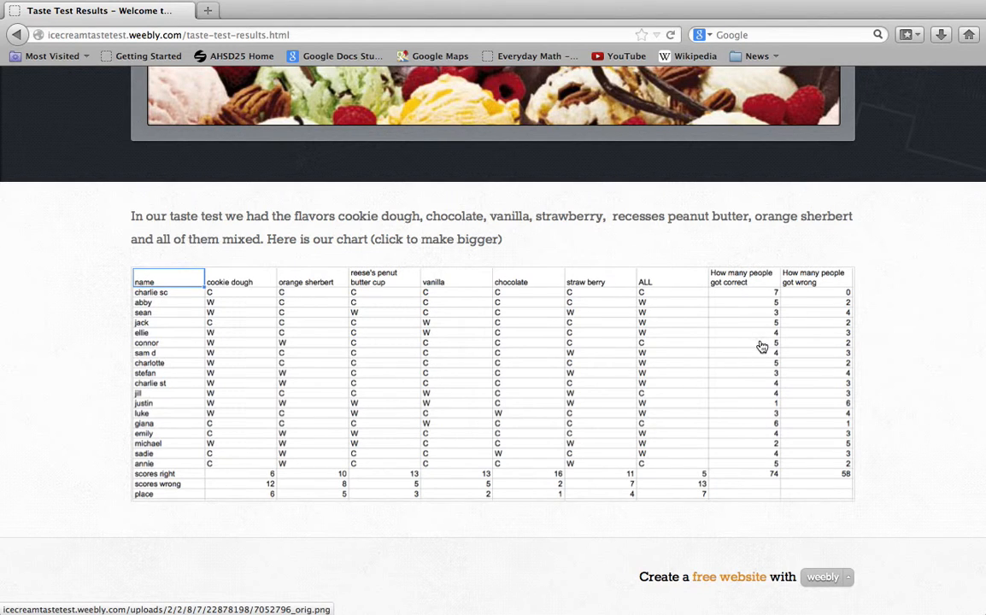
pyautogui.moveTo(824, 304)
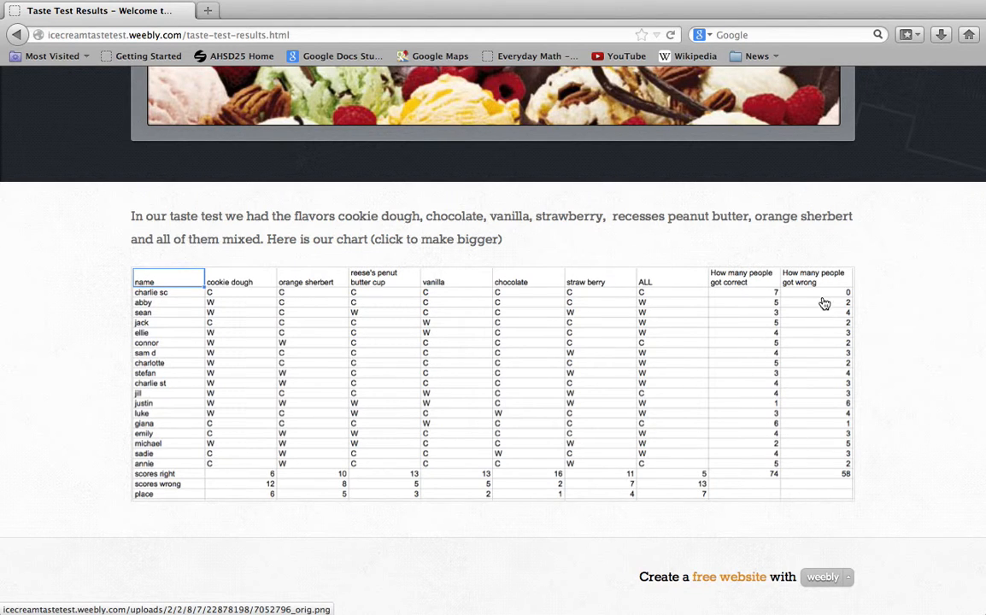
pyautogui.moveTo(773, 417)
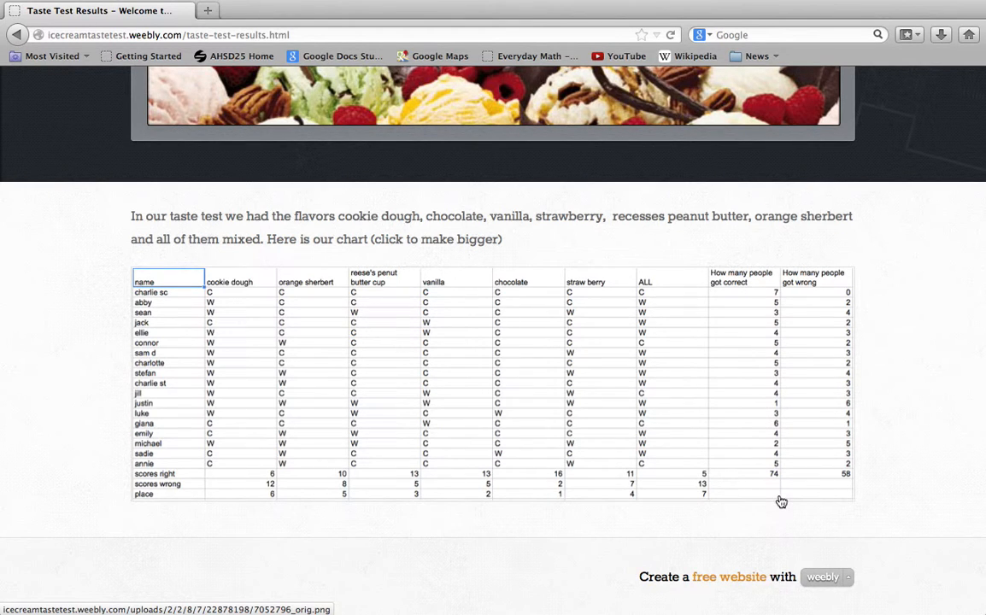
pyautogui.moveTo(848, 484)
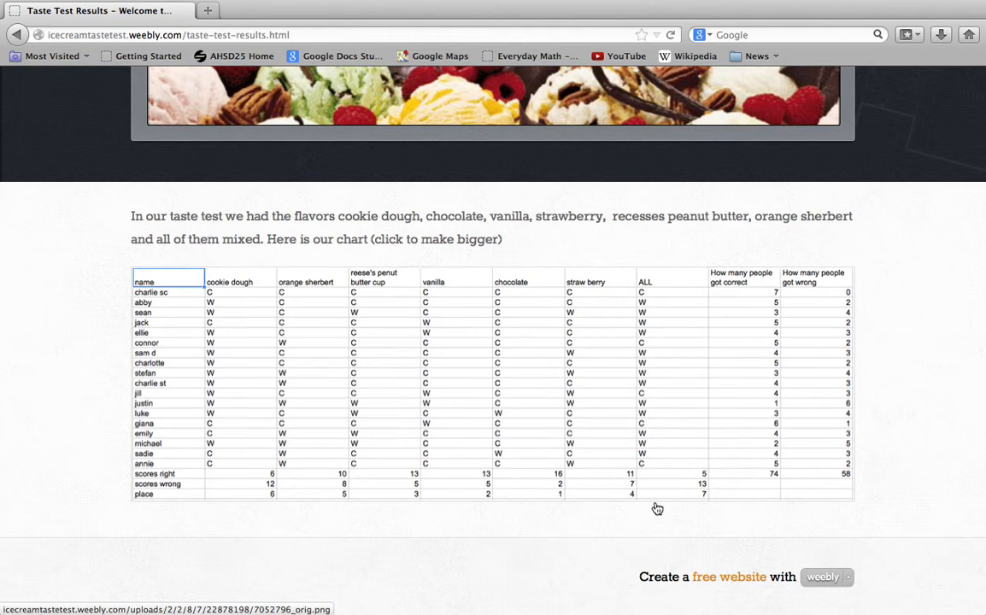
pyautogui.moveTo(589, 453)
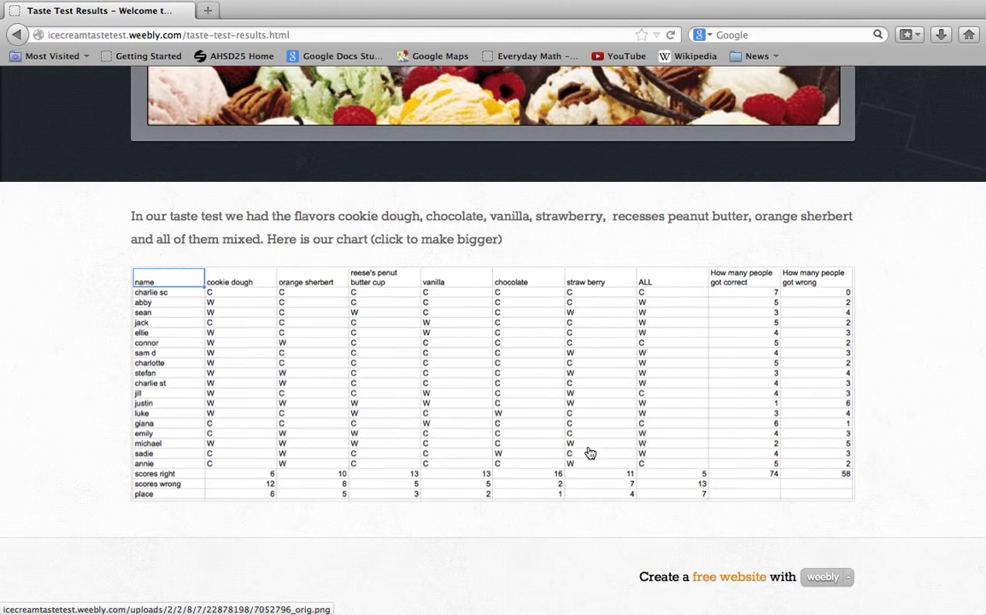
pyautogui.moveTo(760, 496)
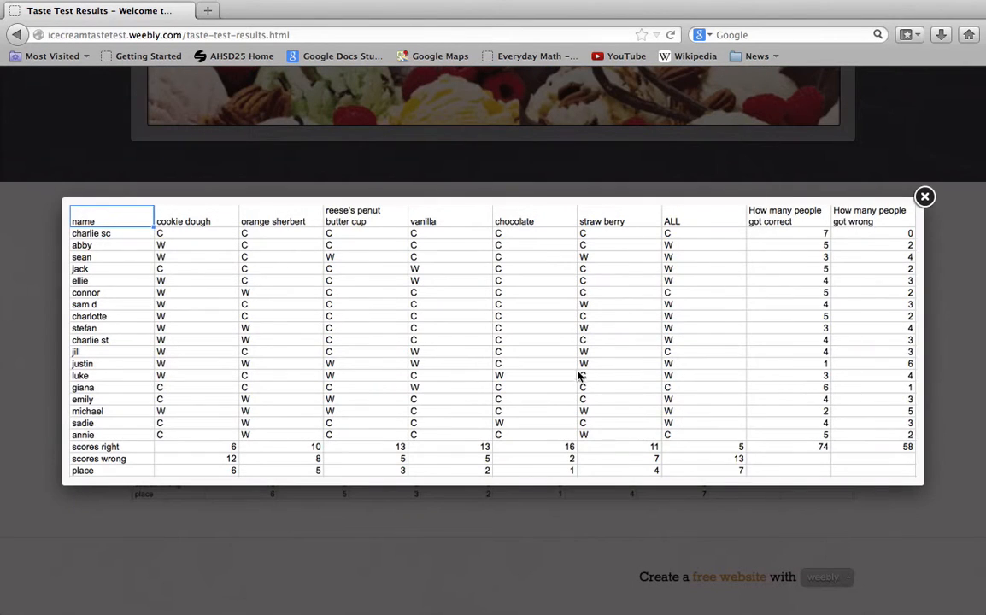
pyautogui.moveTo(924, 197)
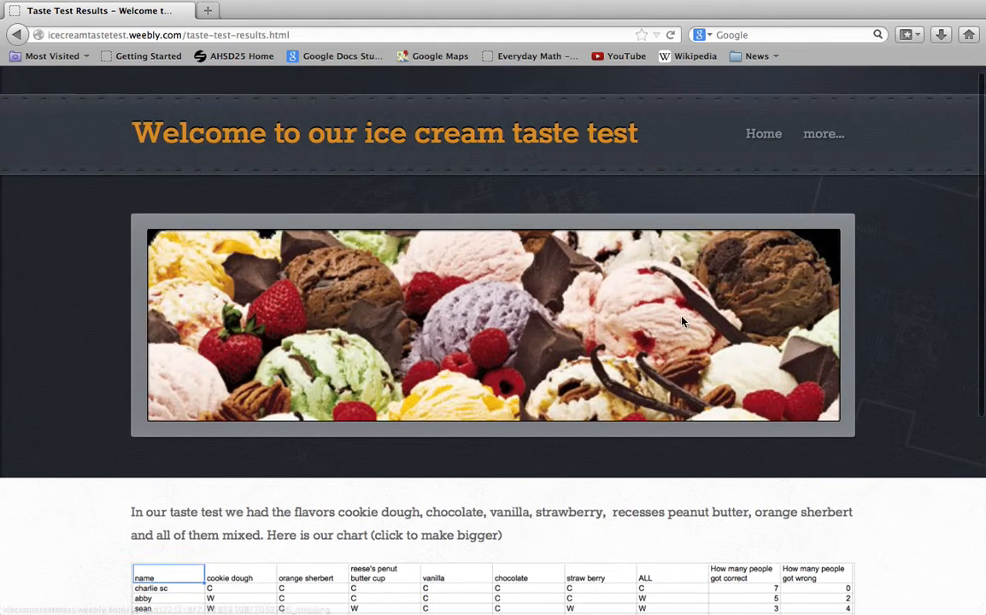
# - Open Conclusion from the 'more...' menu, scroll through it, then go Home
pyautogui.click(823, 133)
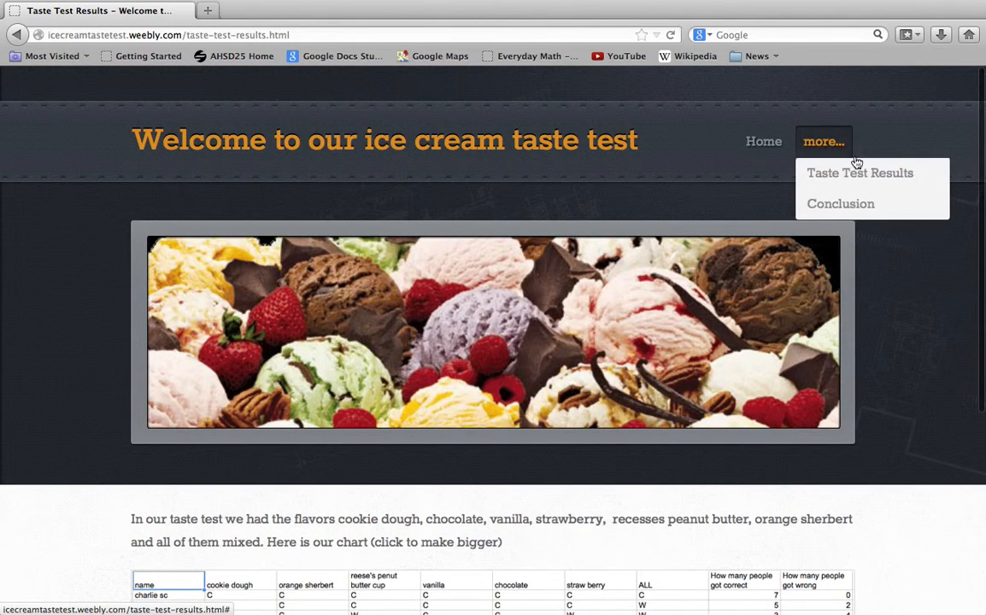
pyautogui.click(841, 203)
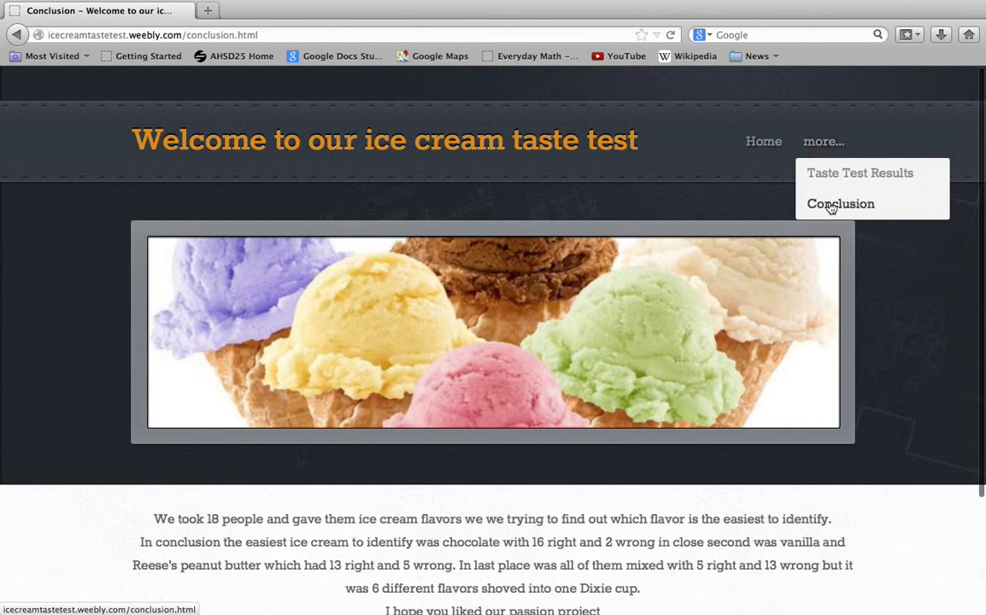
pyautogui.scroll(-3)
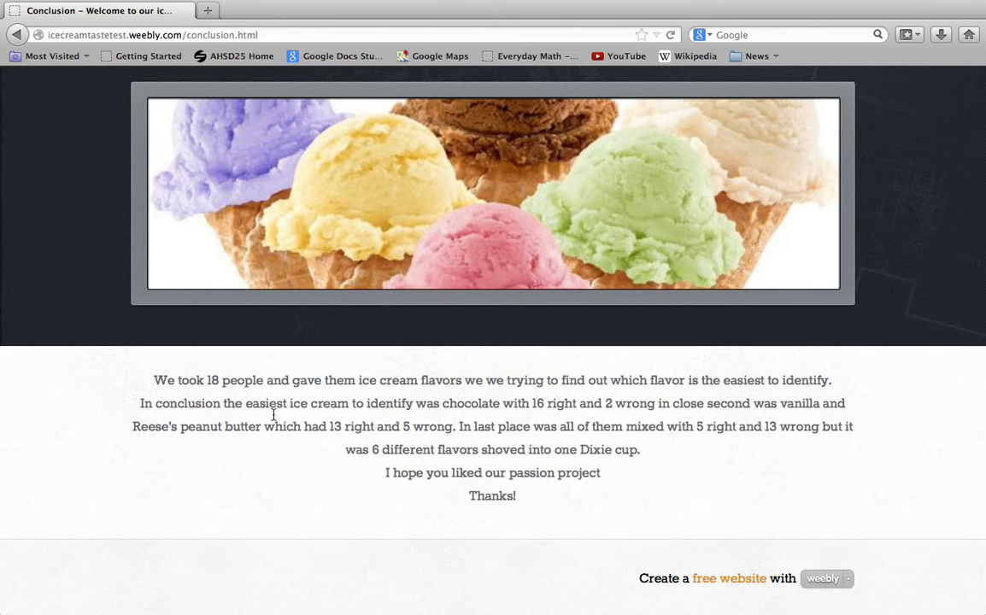
pyautogui.moveTo(384, 494)
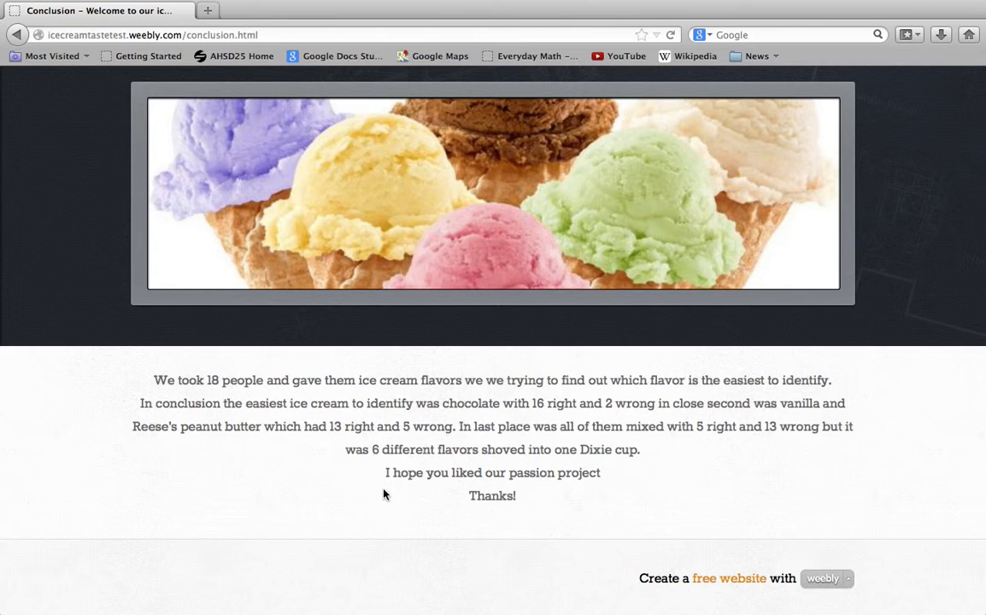
pyautogui.scroll(3)
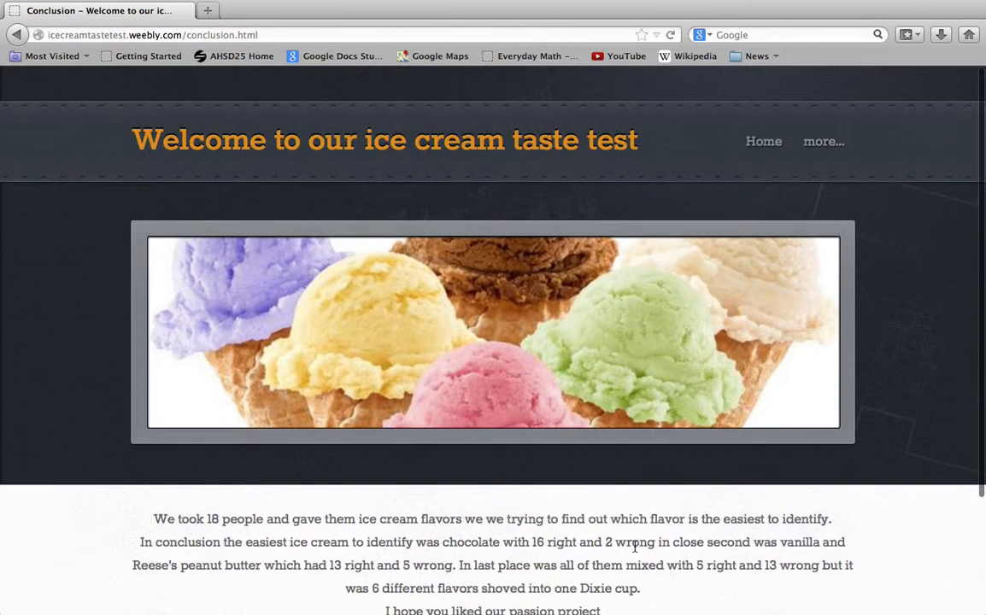
pyautogui.moveTo(547, 88)
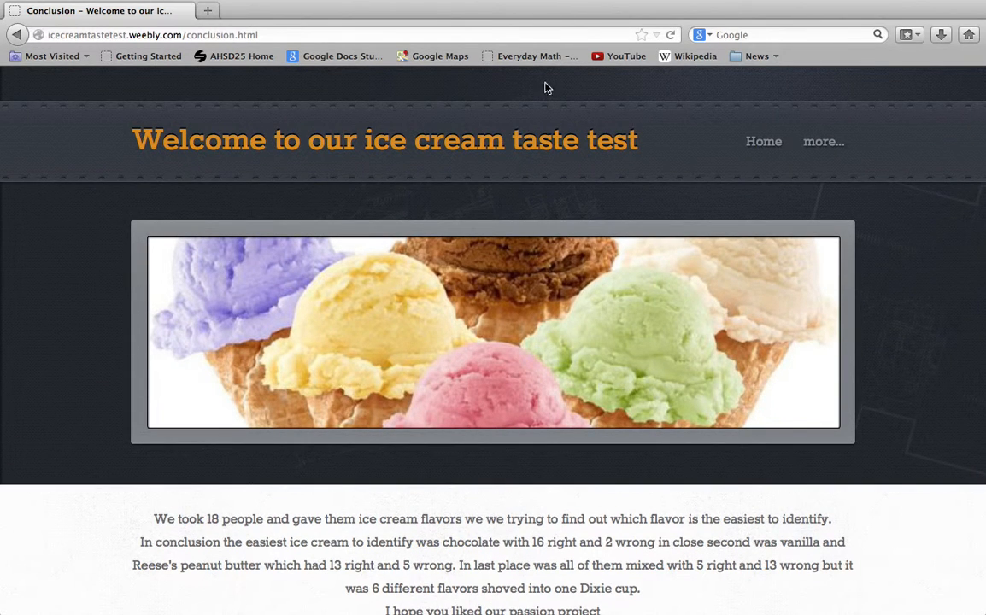
pyautogui.moveTo(555, 53)
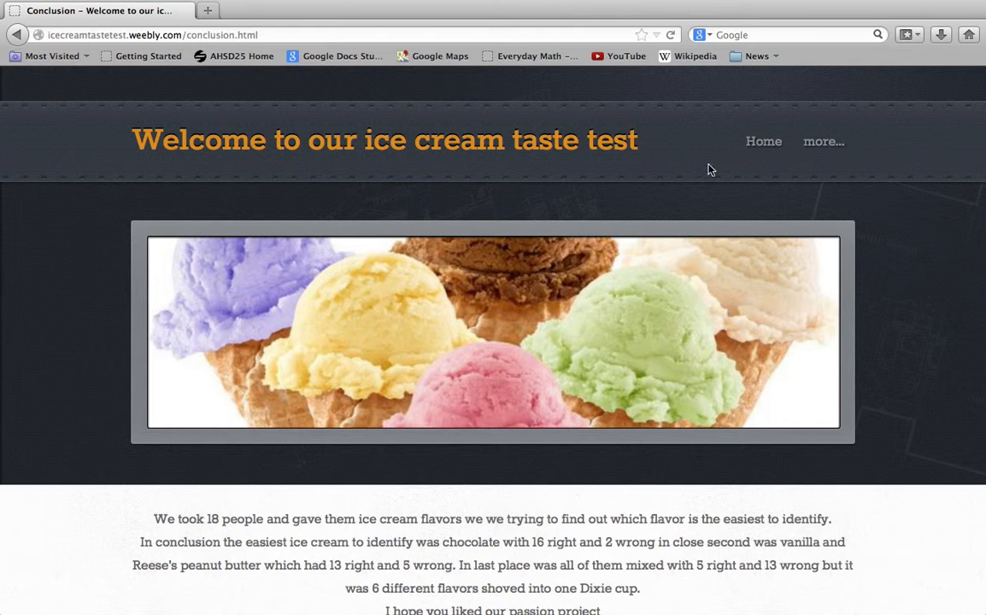
pyautogui.click(762, 141)
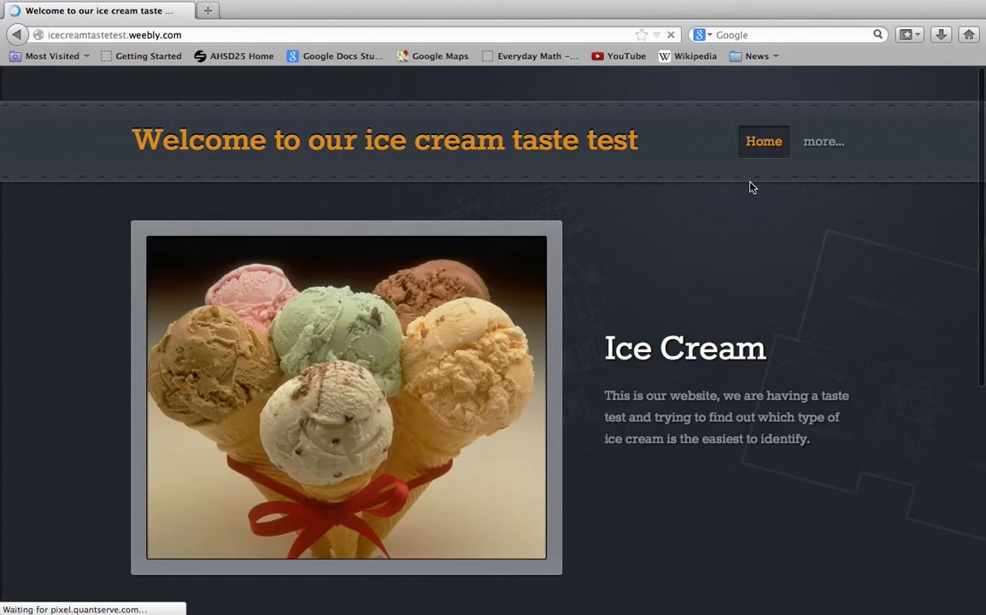